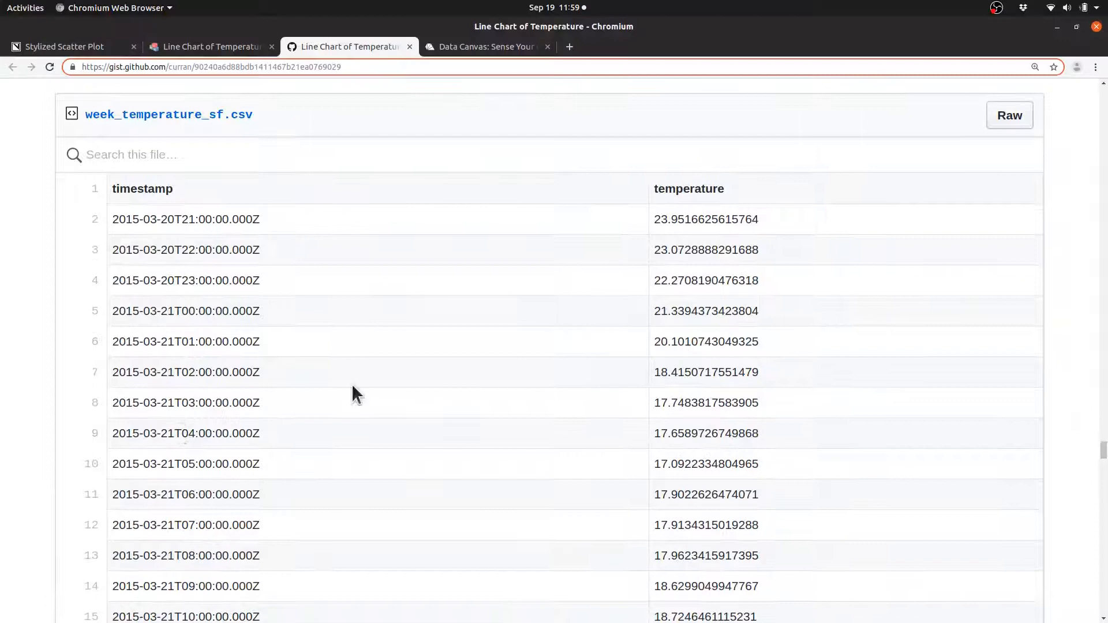
mouse_move(1023, 122)
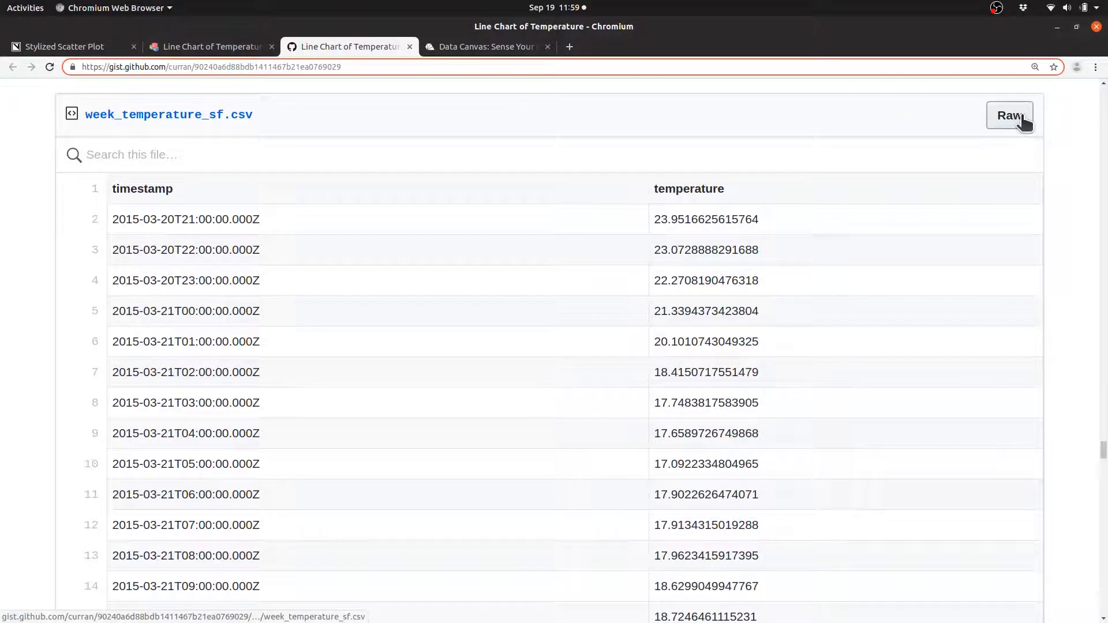
Step: View the raw week_temperature_sf.csv and select its URL in the address bar
left_click(1009, 116)
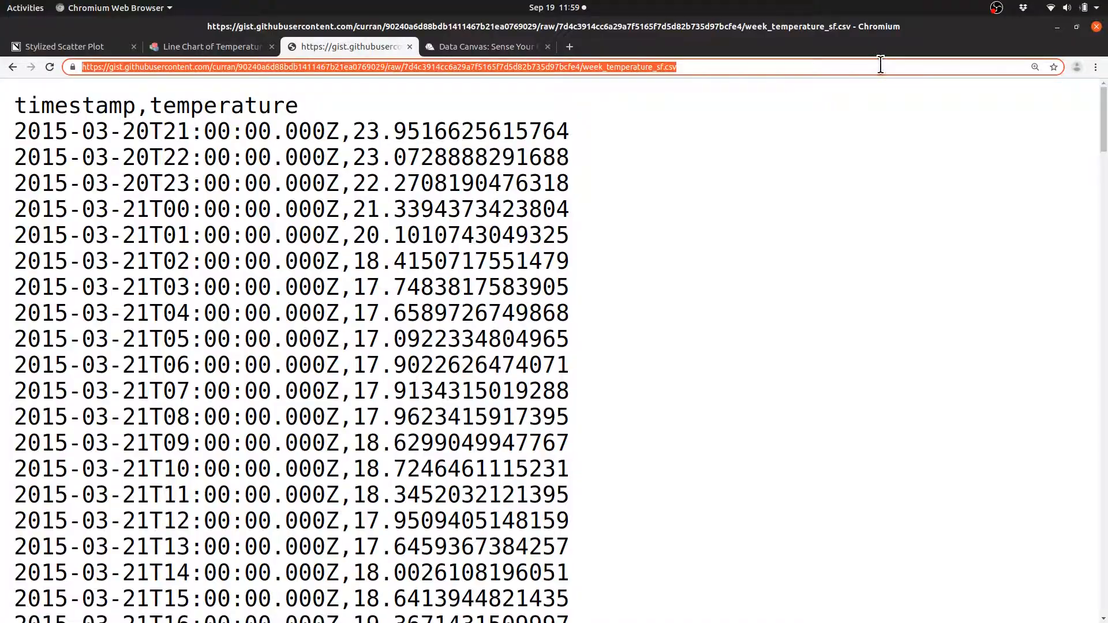
left_click(67, 47)
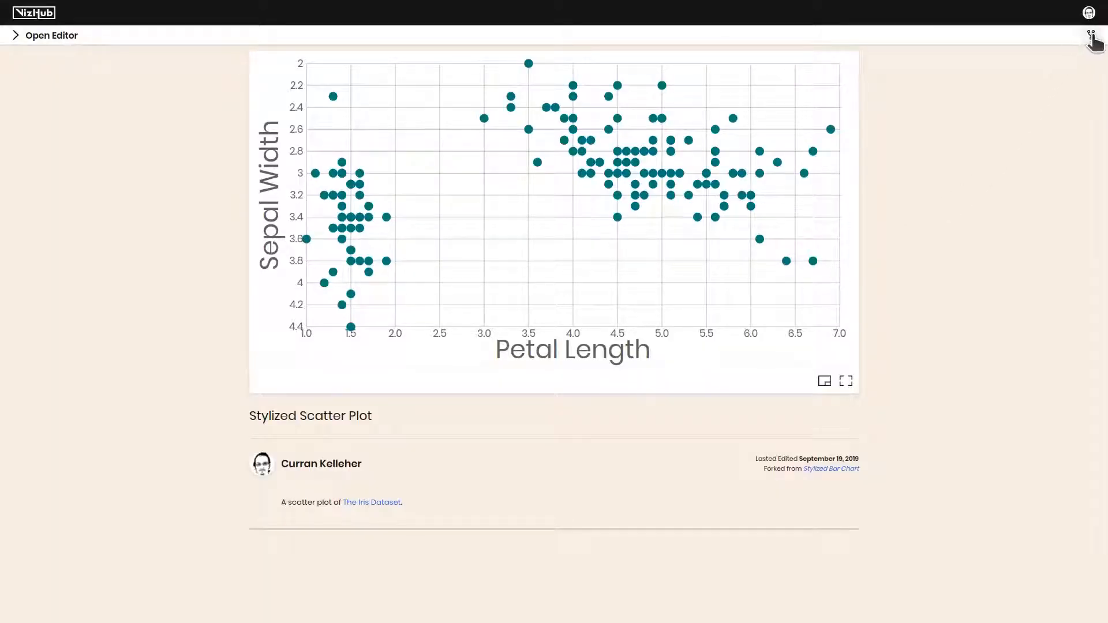
Step: Fork the viz and retitle index.html to 'Stylized Line Chart'
left_click(41, 35)
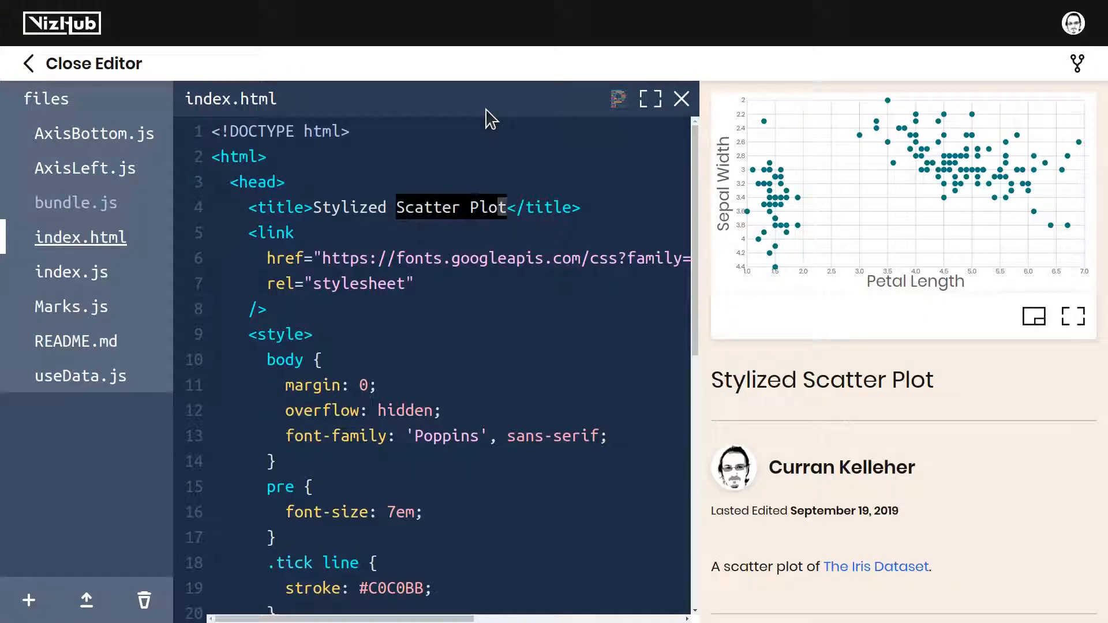
type("Line Ch")
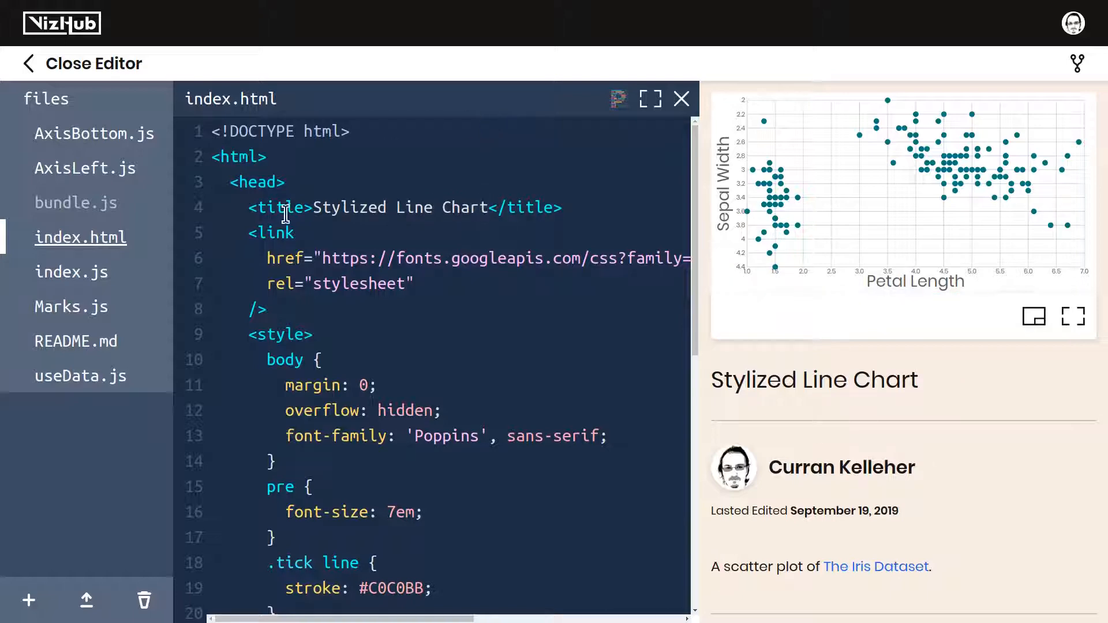
left_click(81, 376)
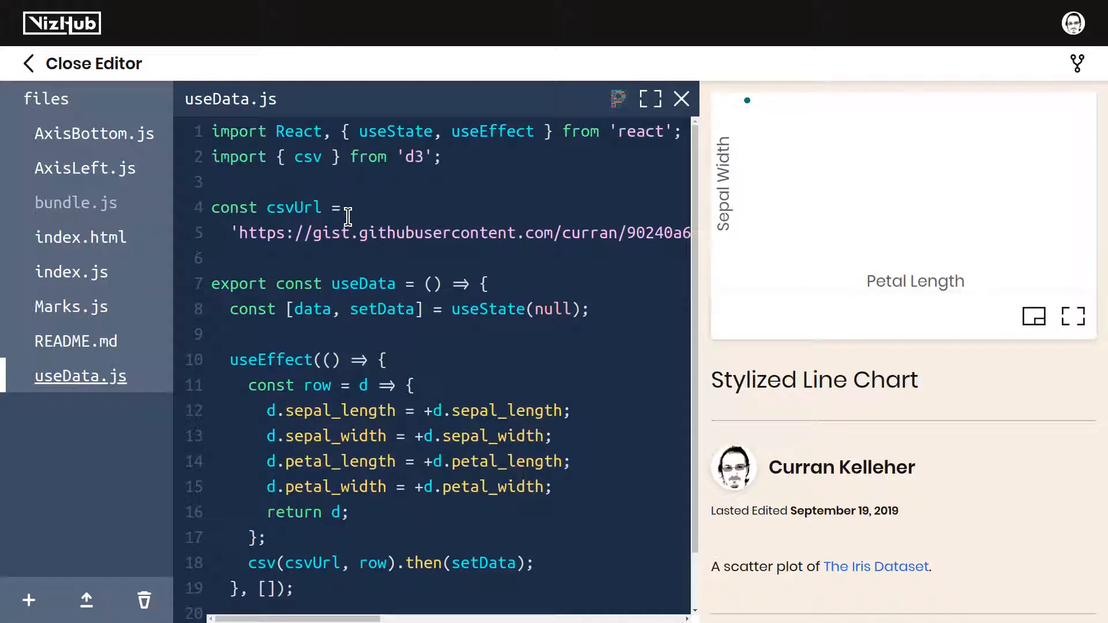
Step: Point csvUrl at the raw temperature CSV and parse temperature instead of sepal_length, dropping iris fields
left_click_drag(269, 411, 570, 461)
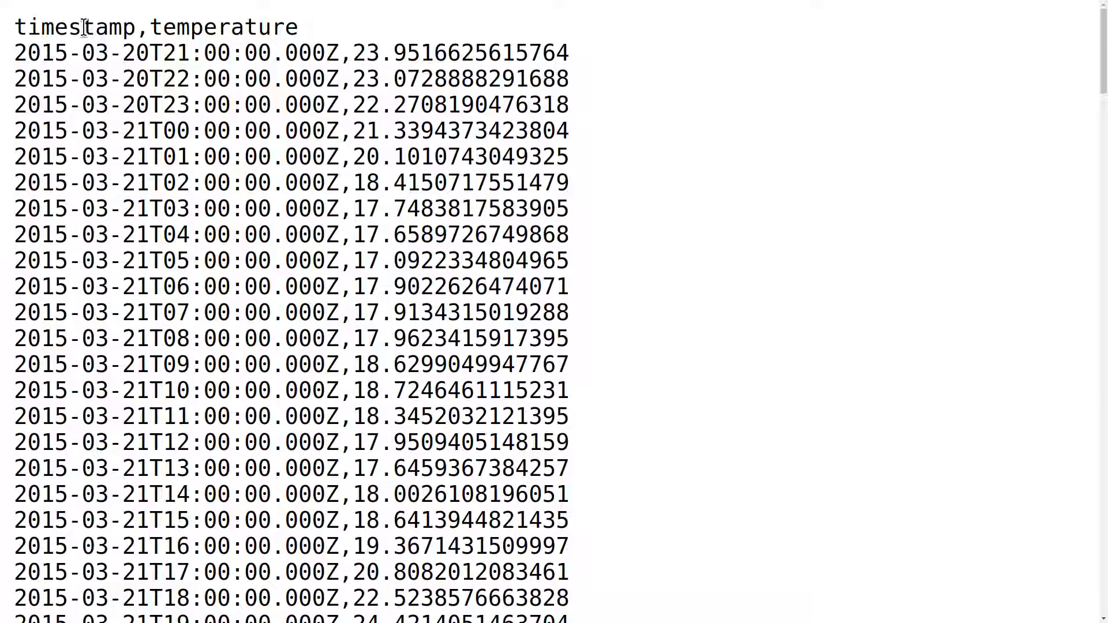
double_click(222, 25)
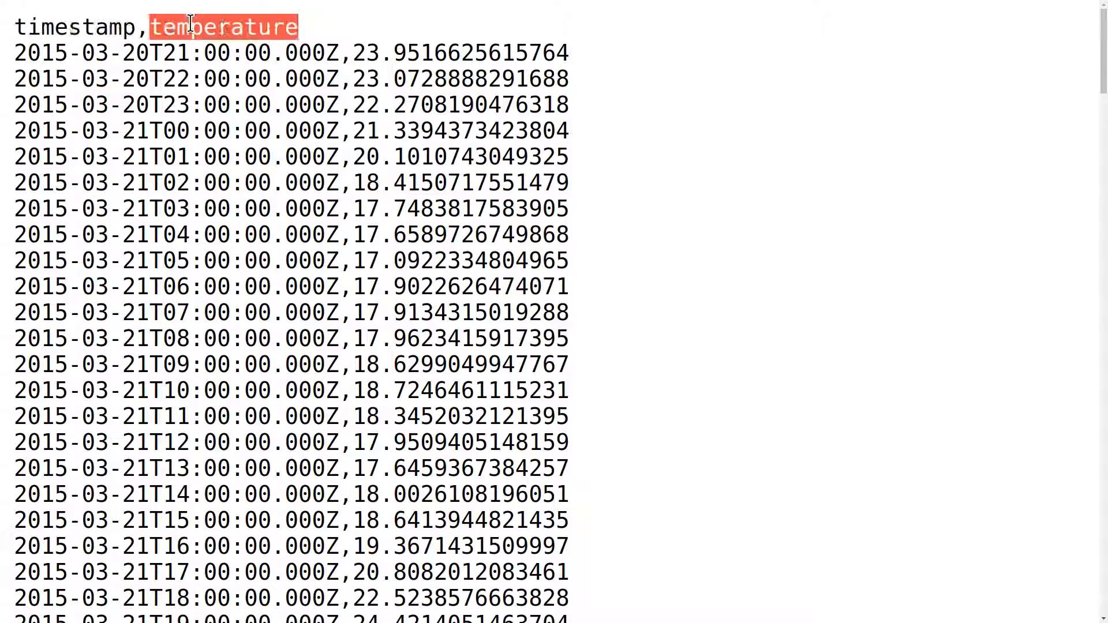
mouse_move(350, 58)
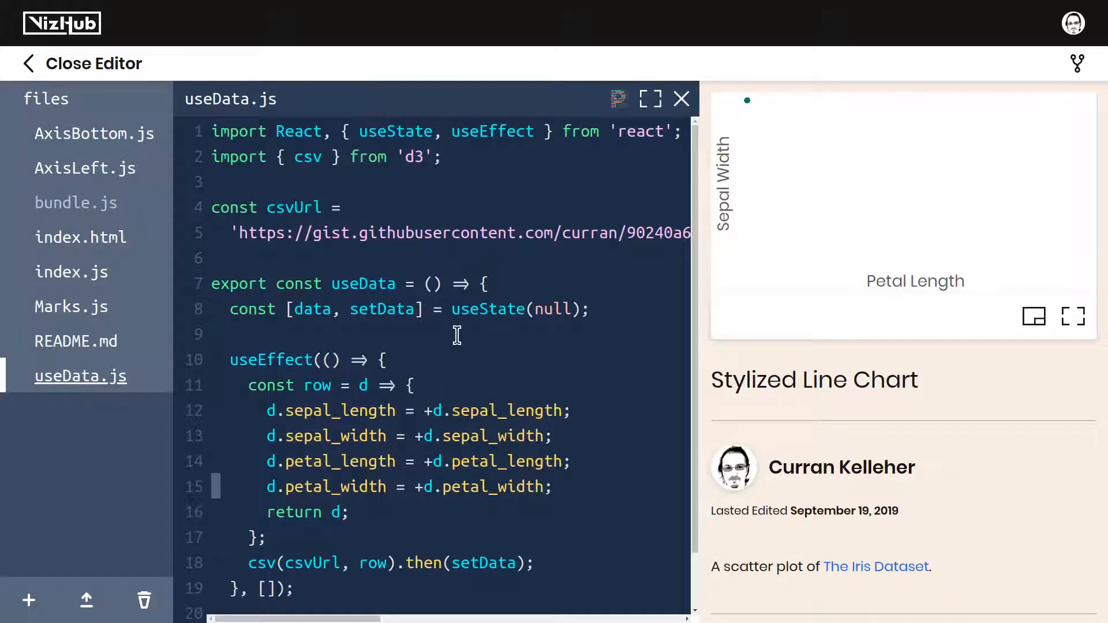
double_click(506, 411)
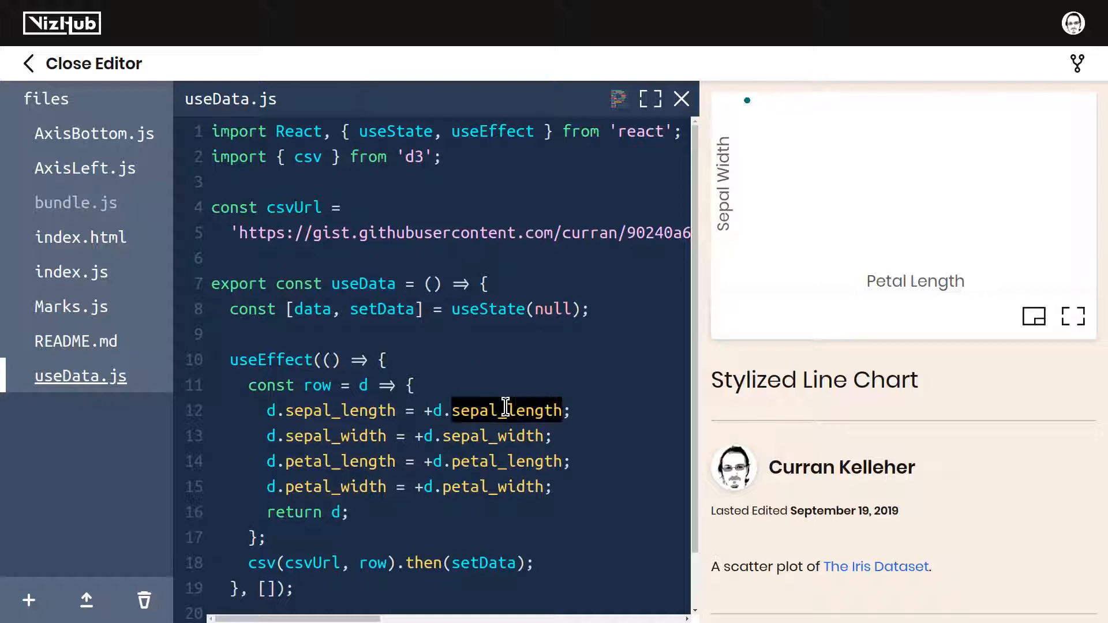
type("temperature")
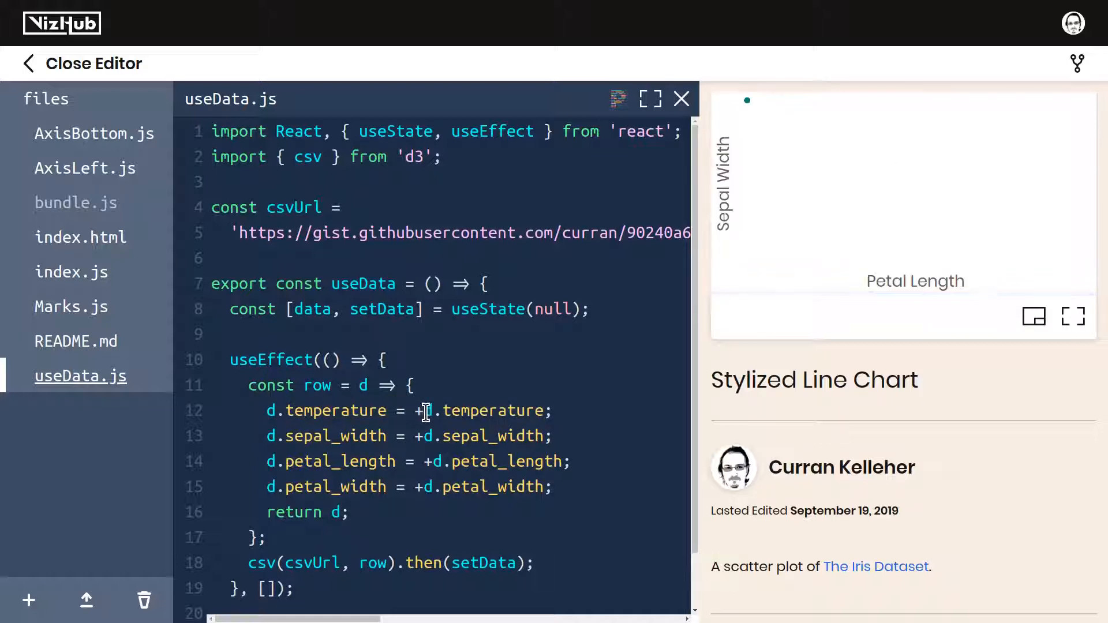
mouse_move(542, 416)
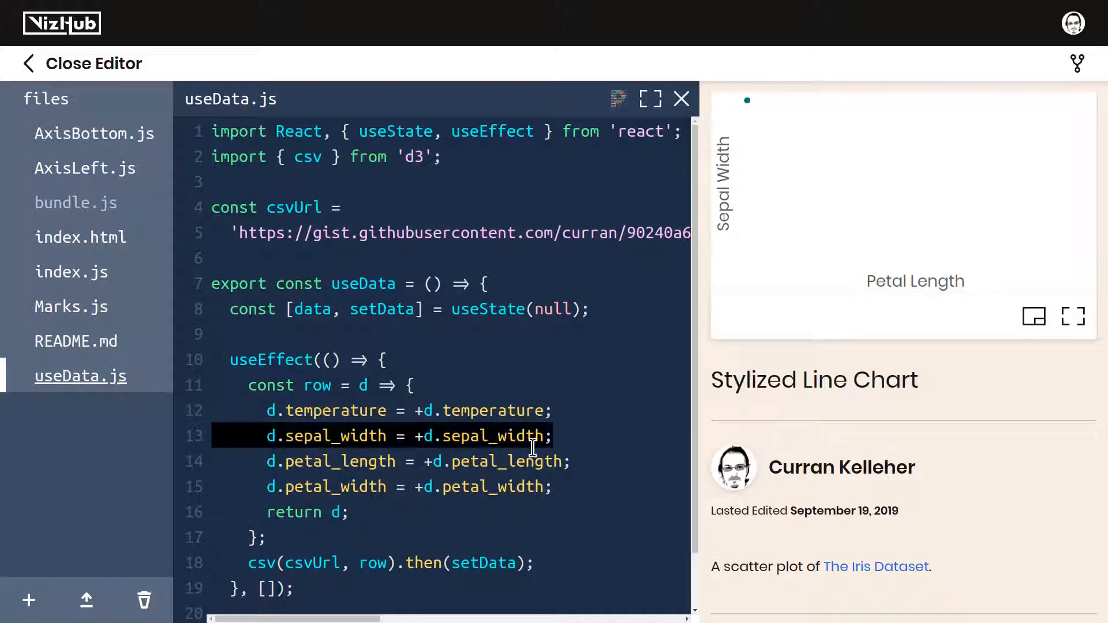
key("Delete")
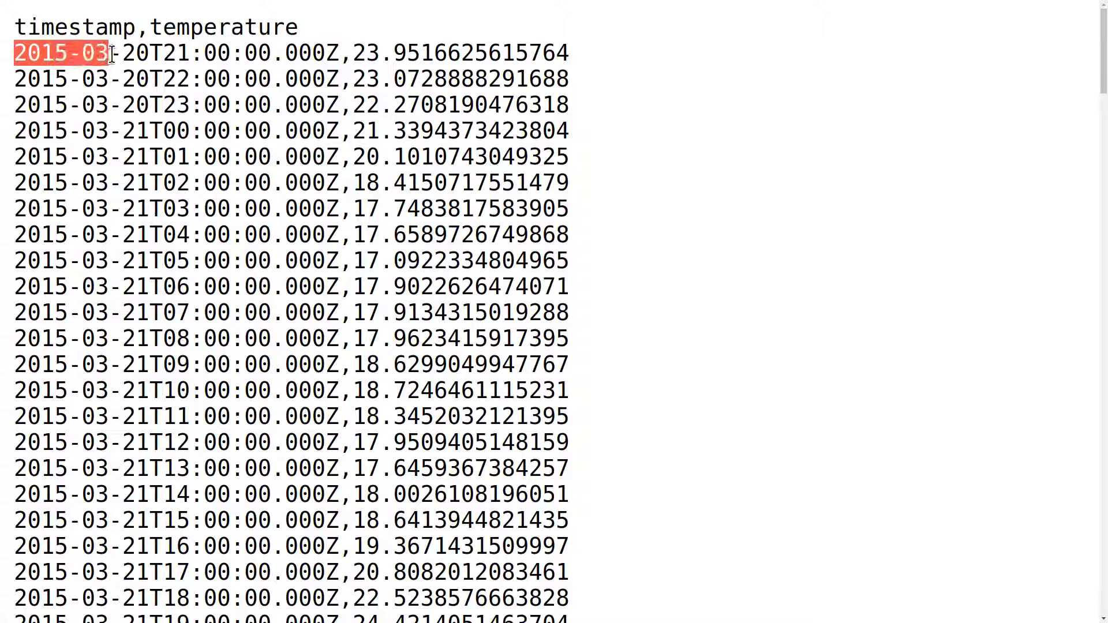
left_click_drag(99, 52, 152, 52)
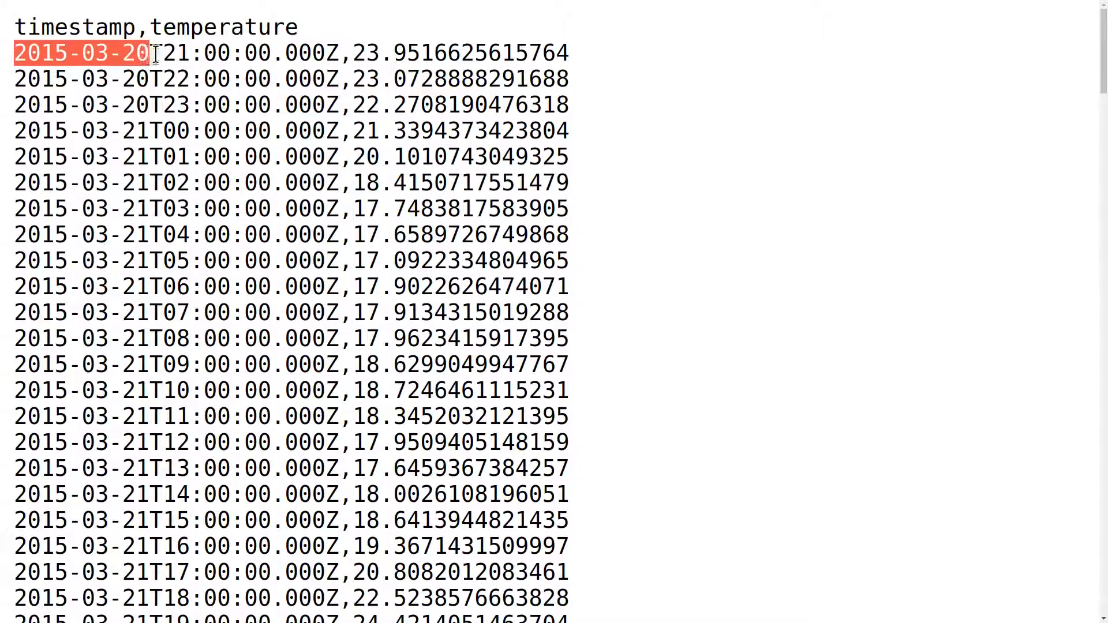
left_click_drag(149, 52, 190, 52)
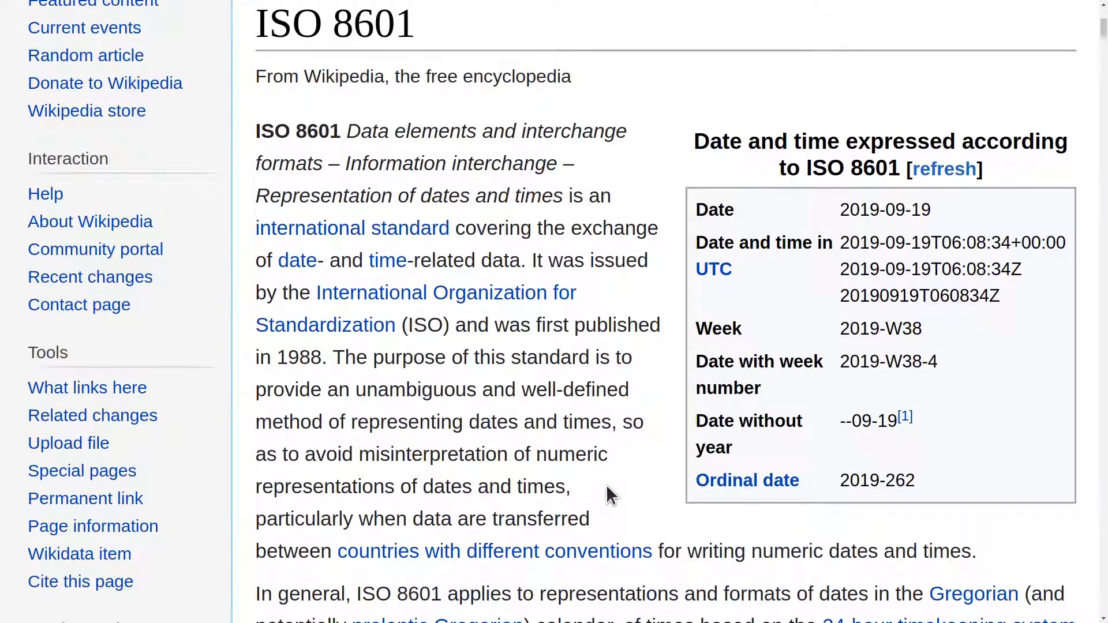
Step: Evaluate new Date('2015-03-20T21:00:00.000Z') in the browser console to see the parsed date
left_click_drag(531, 260, 322, 357)
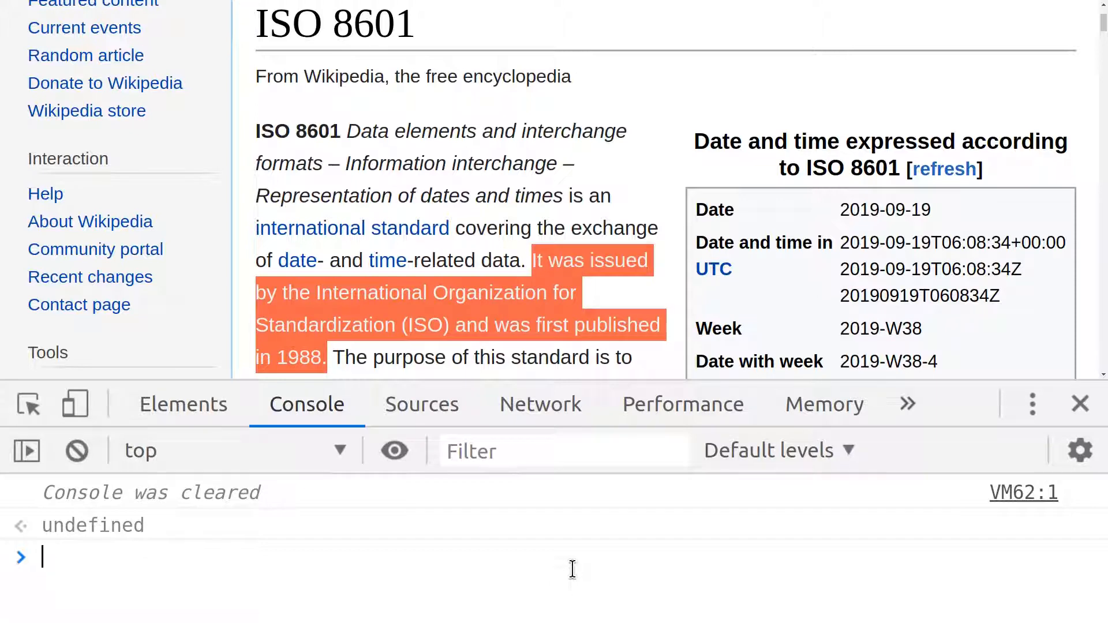
type("new Date(")
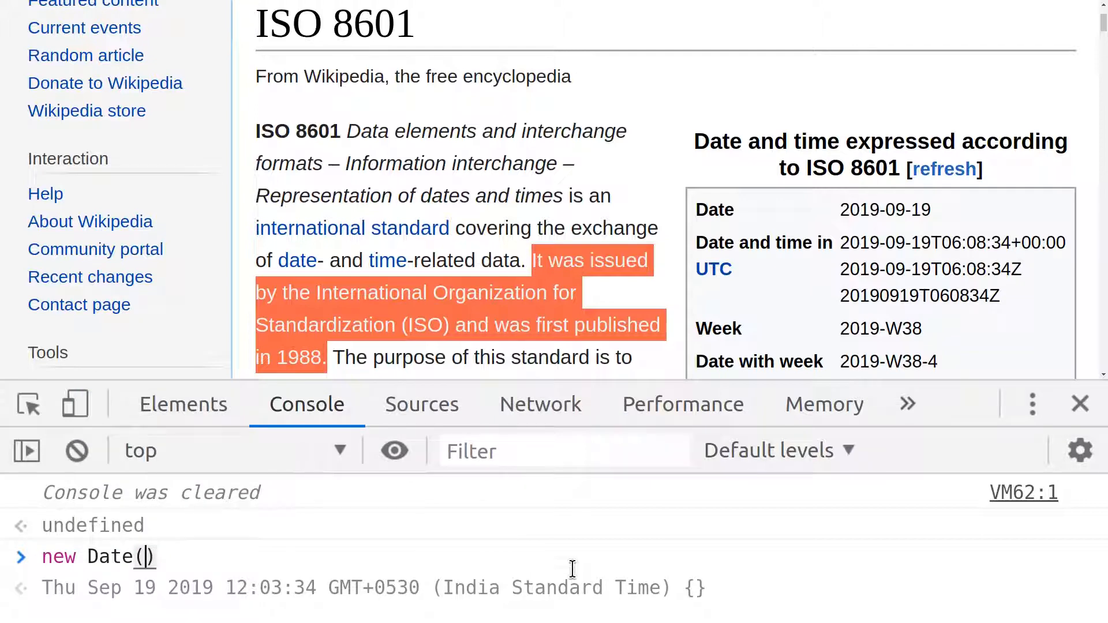
type("'")
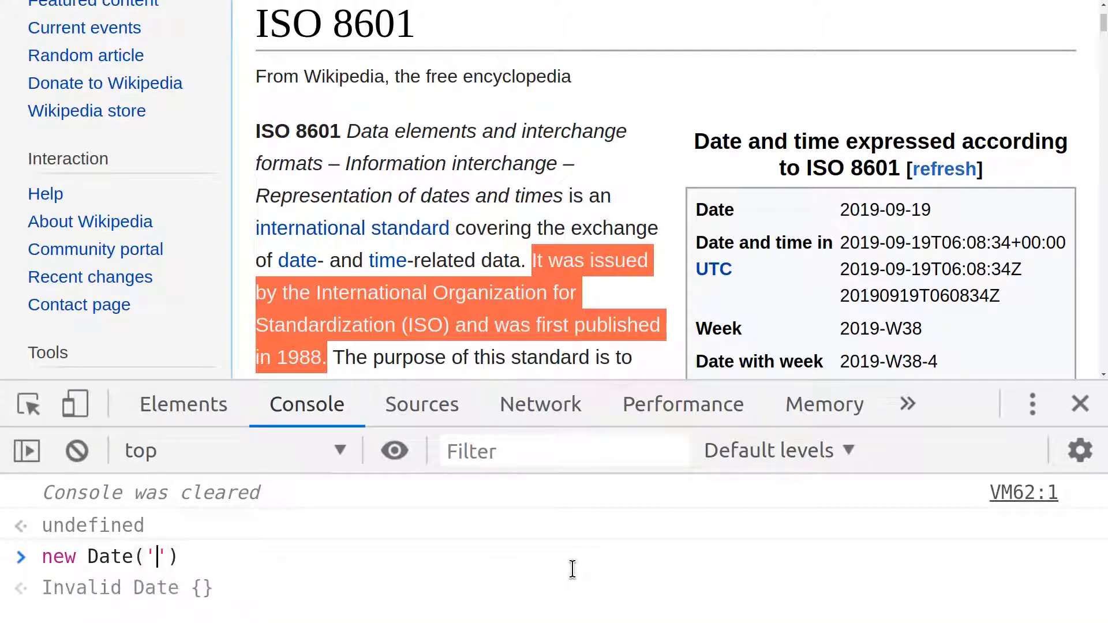
type("2015-03-20T21:00:00.000Z")
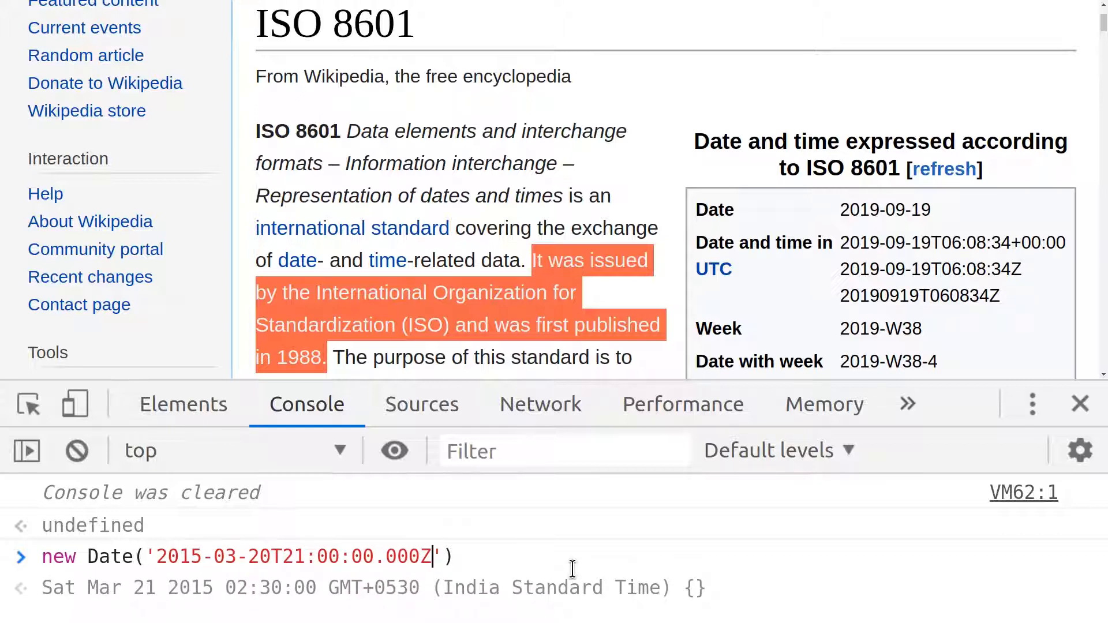
key("Enter")
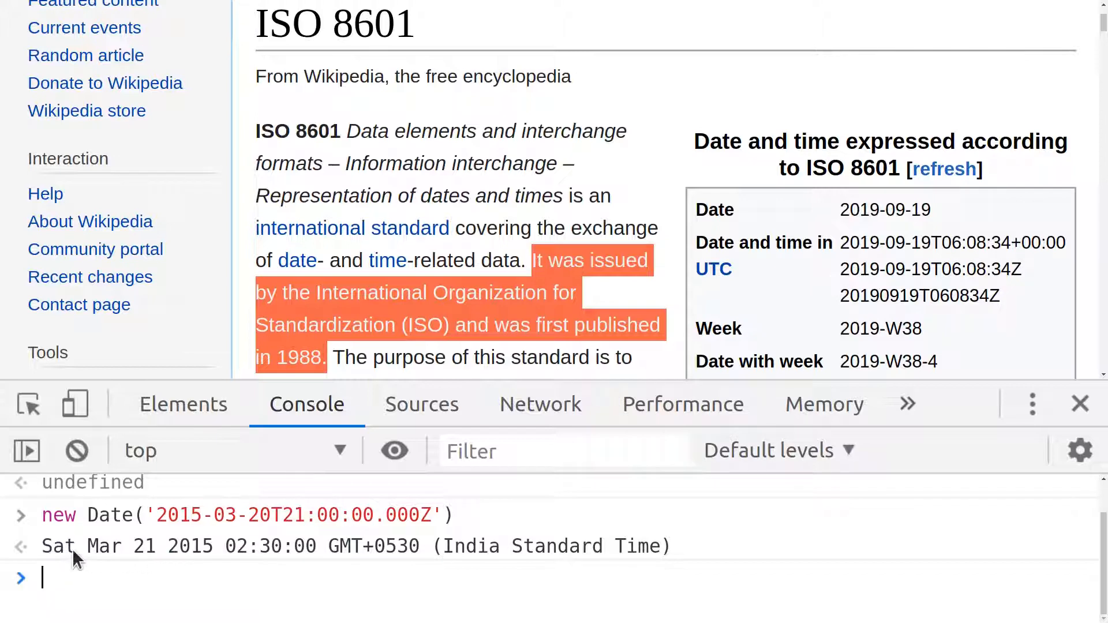
mouse_move(174, 553)
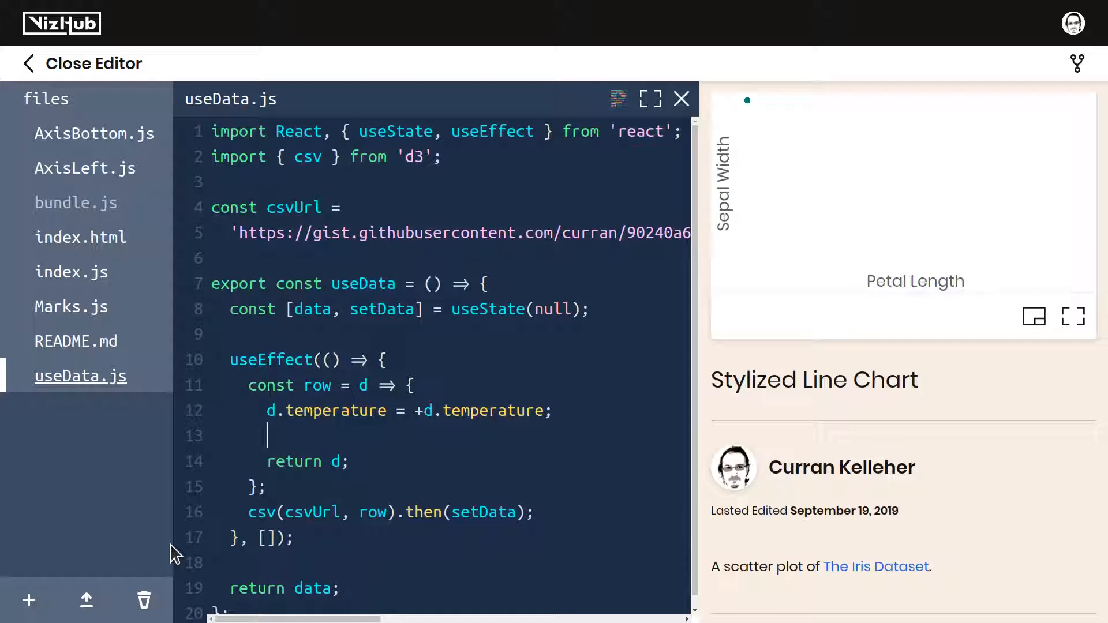
Step: Add d.timestamp = new Date(d.timestamp); to the useData.js row parser so it compiles
type("d.")
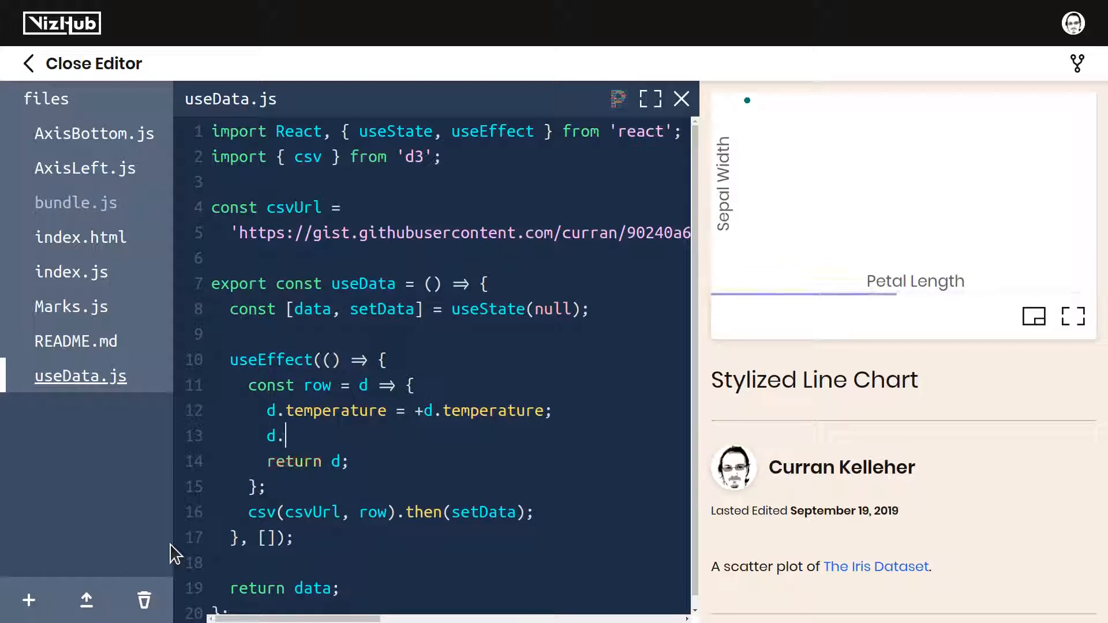
type("timestamp =")
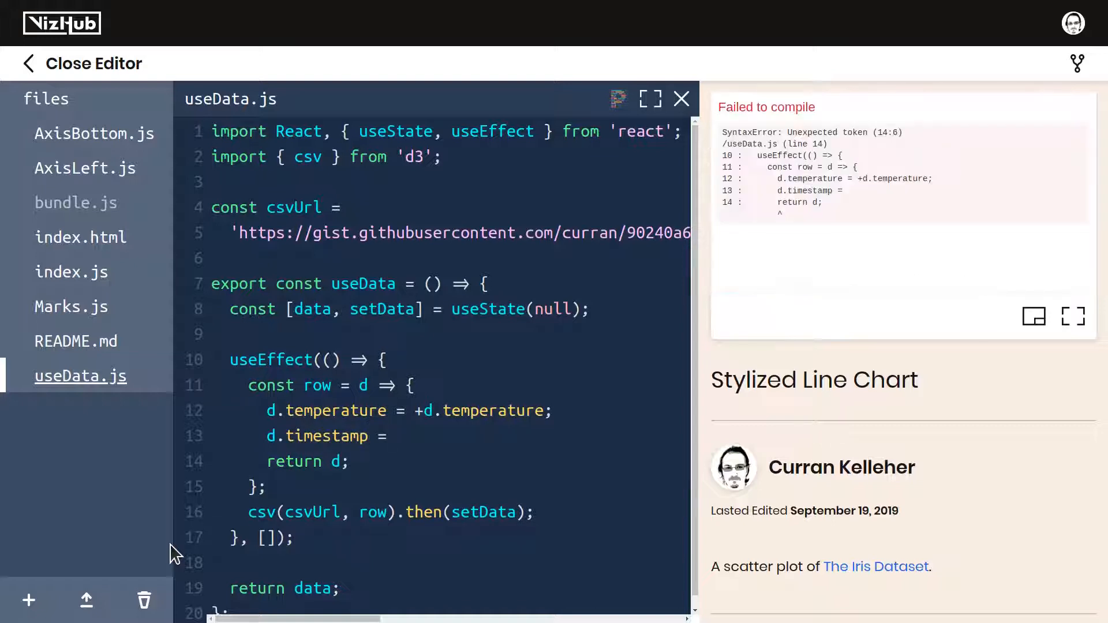
type("new")
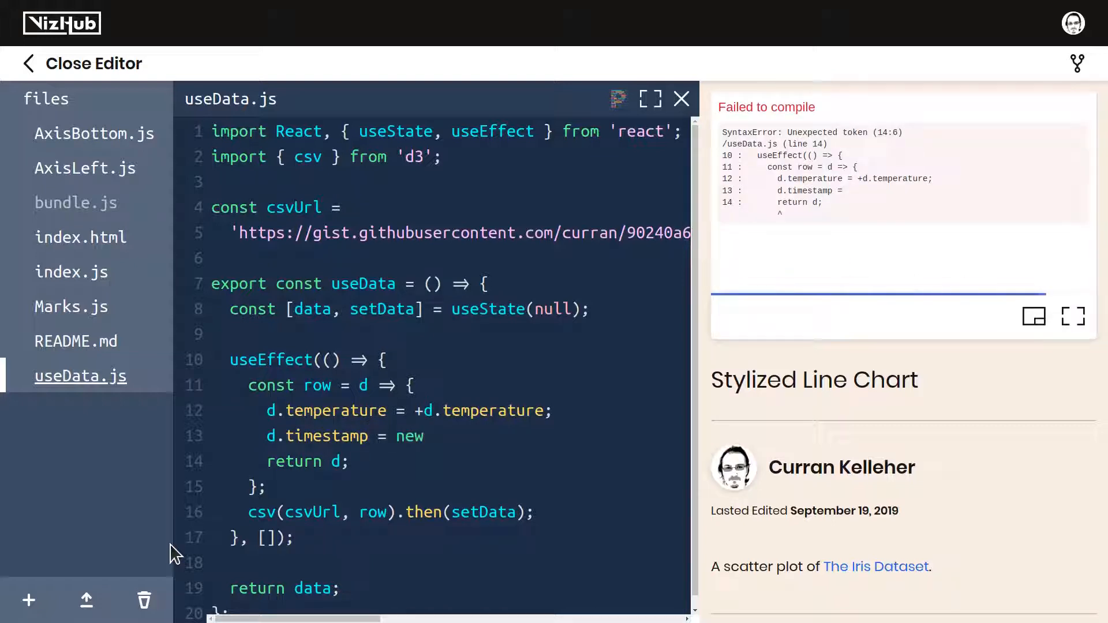
type("Date();")
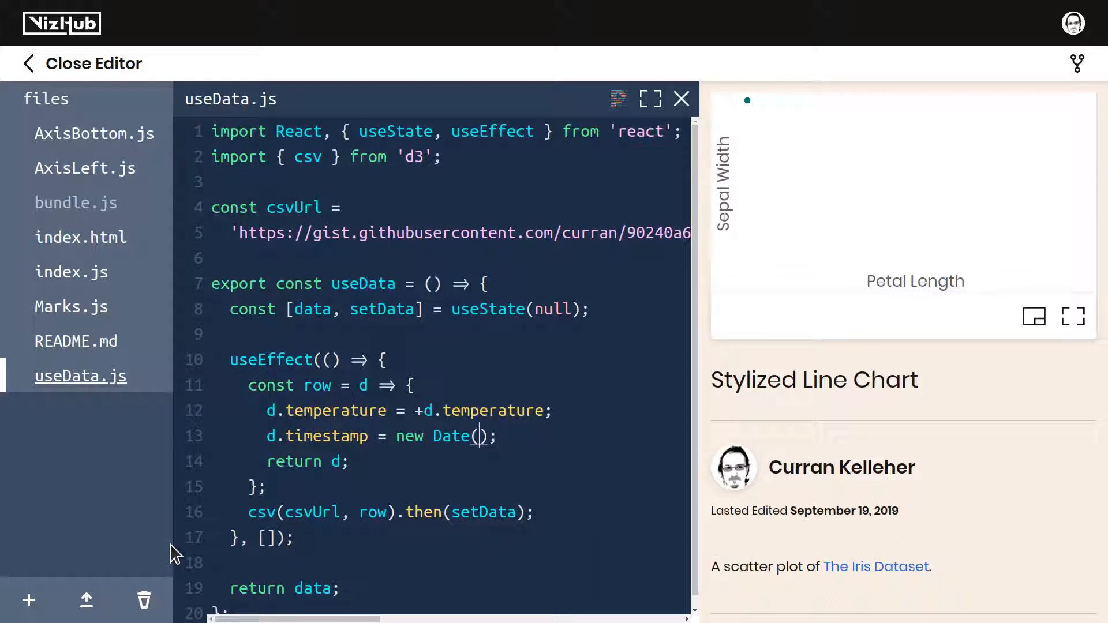
type("d.")
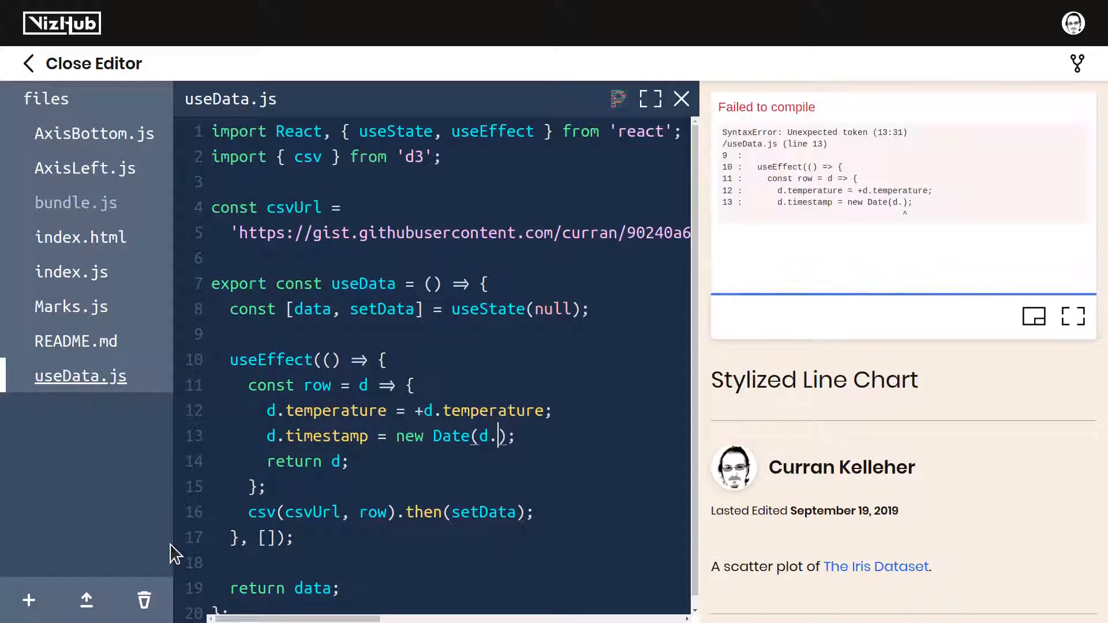
type("timestamp")
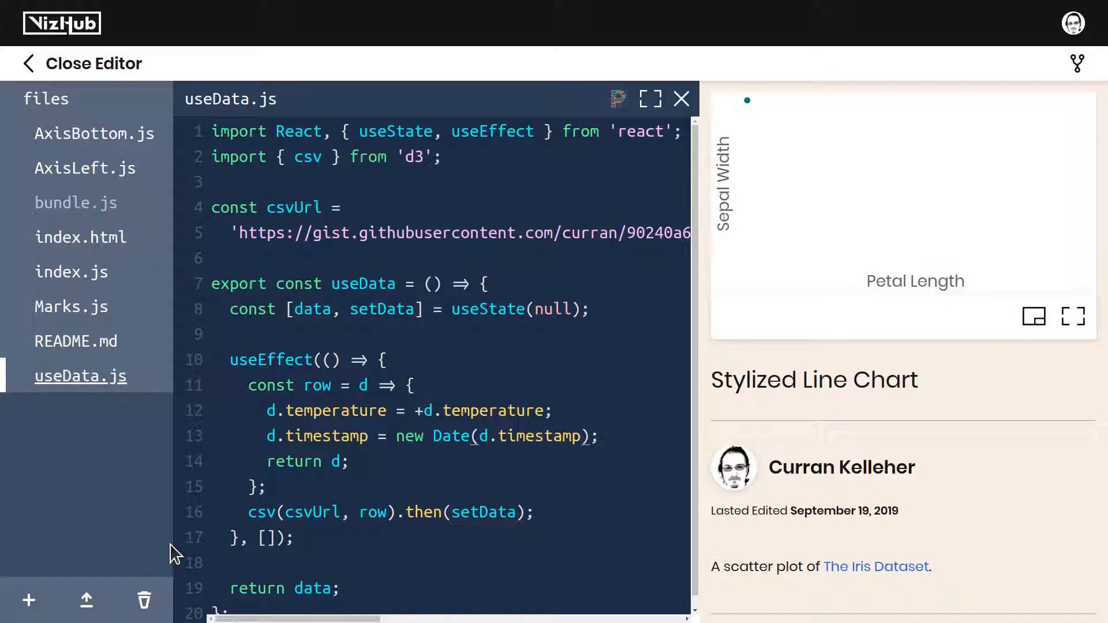
double_click(326, 436)
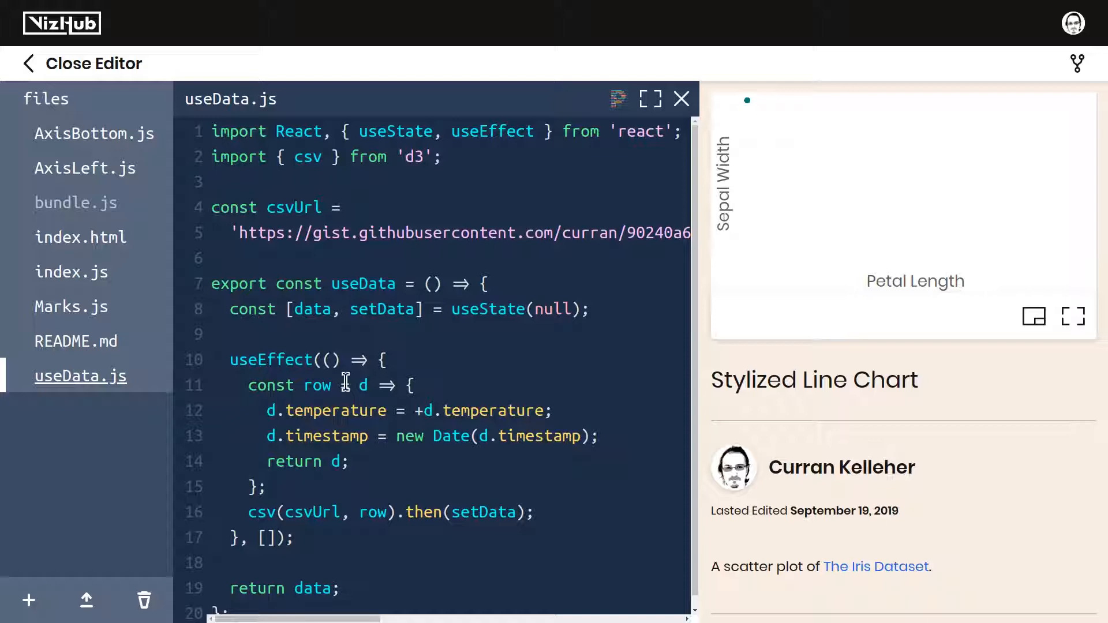
Step: In index.js set xValue to d.timestamp and xAxisLabel to 'Time'
left_click(72, 271)
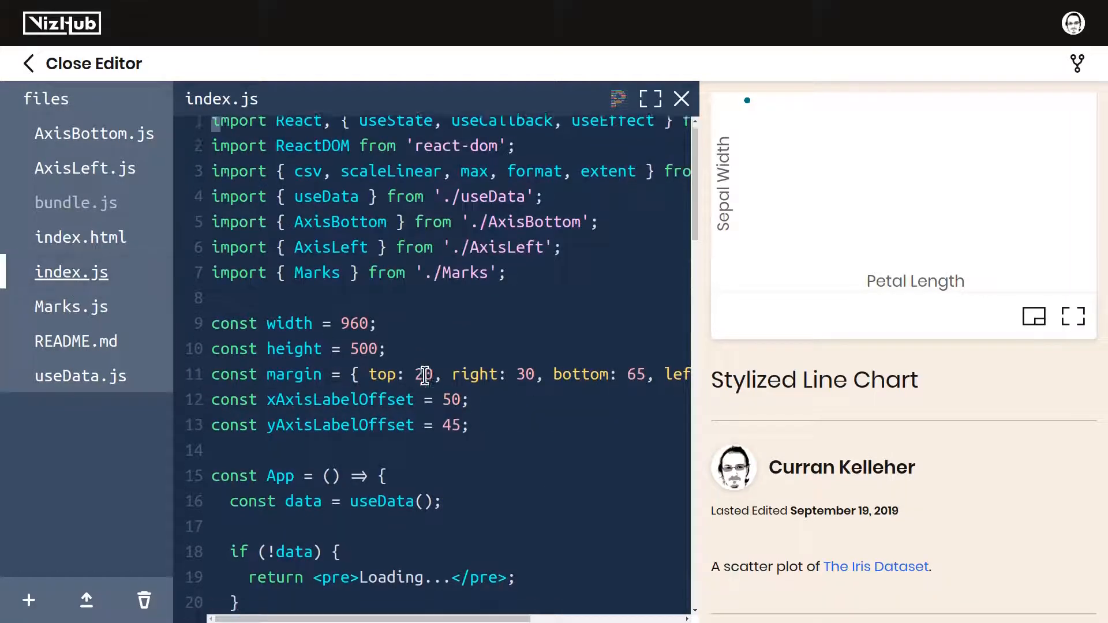
scroll("down", 3)
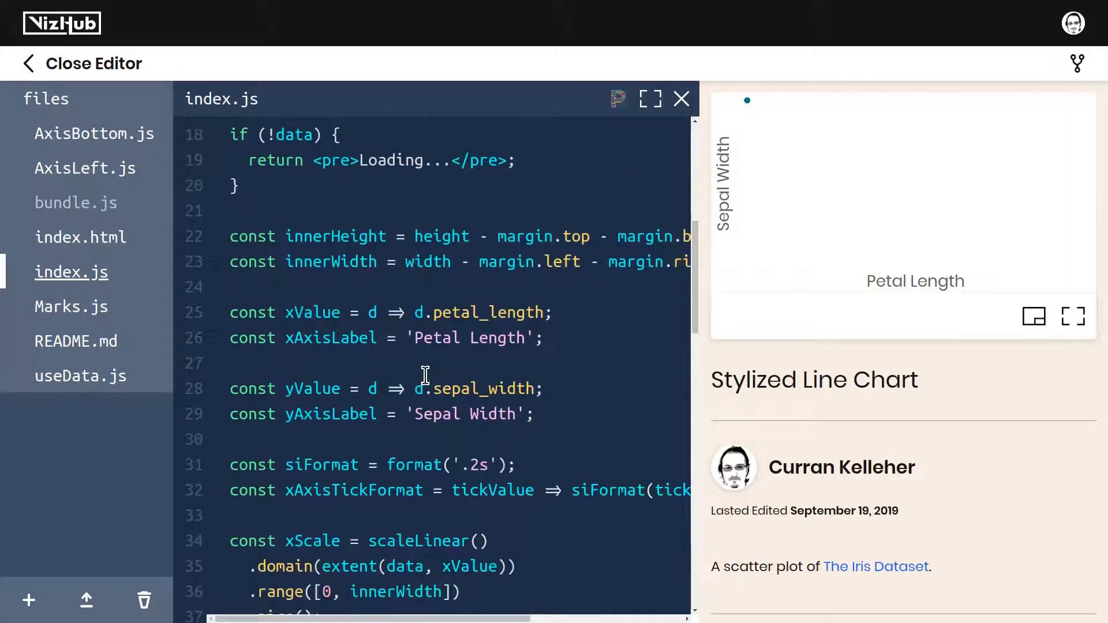
left_click_drag(231, 338, 535, 414)
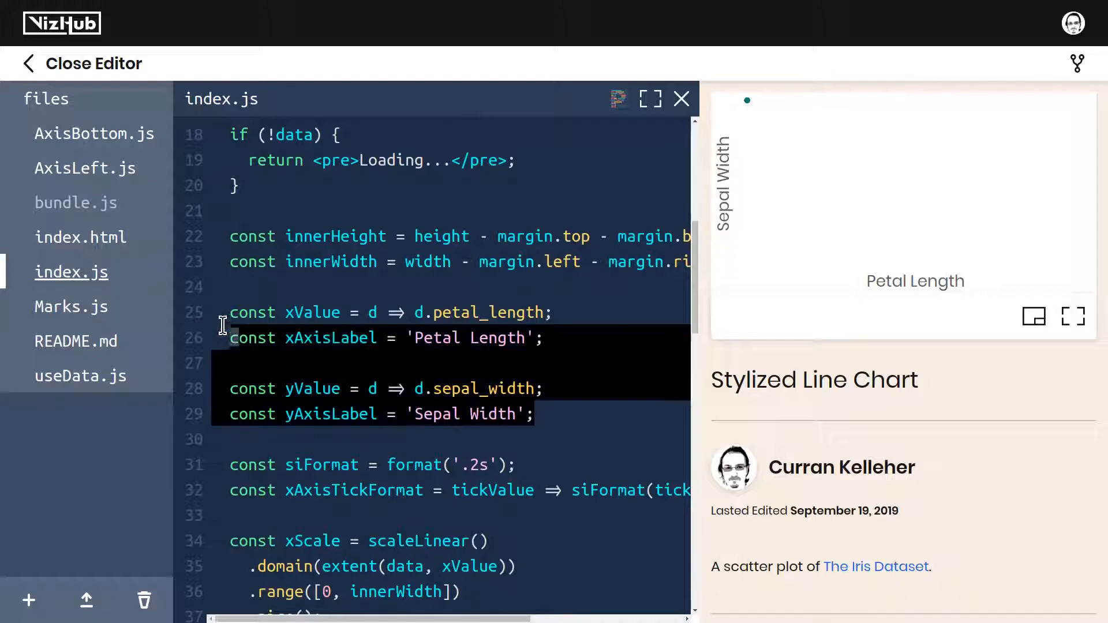
left_click_drag(223, 325, 556, 371)
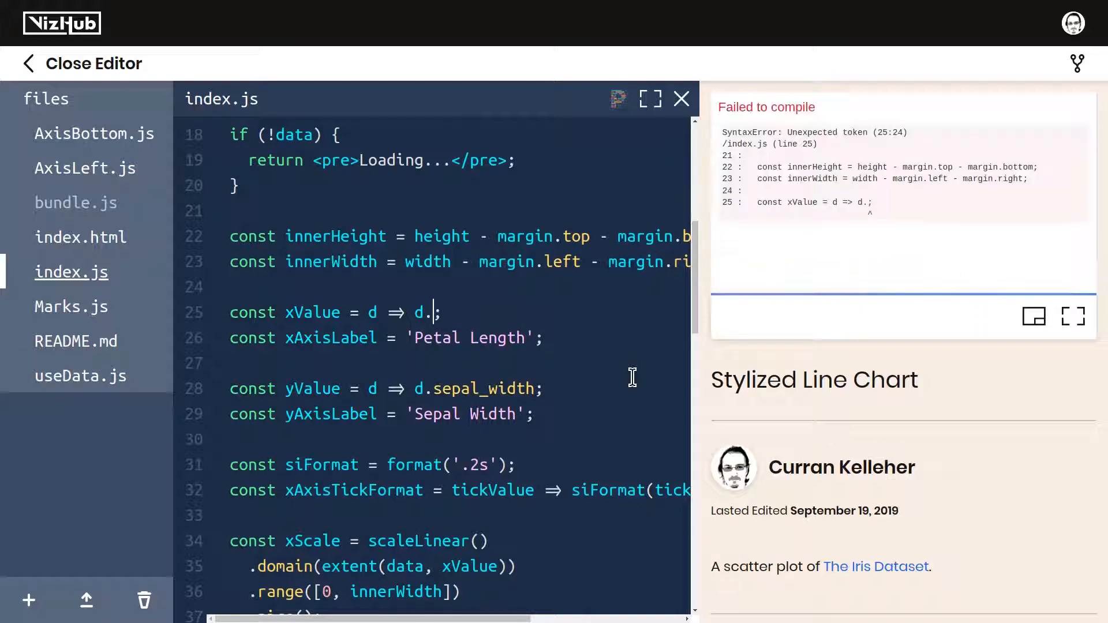
type("timestamp")
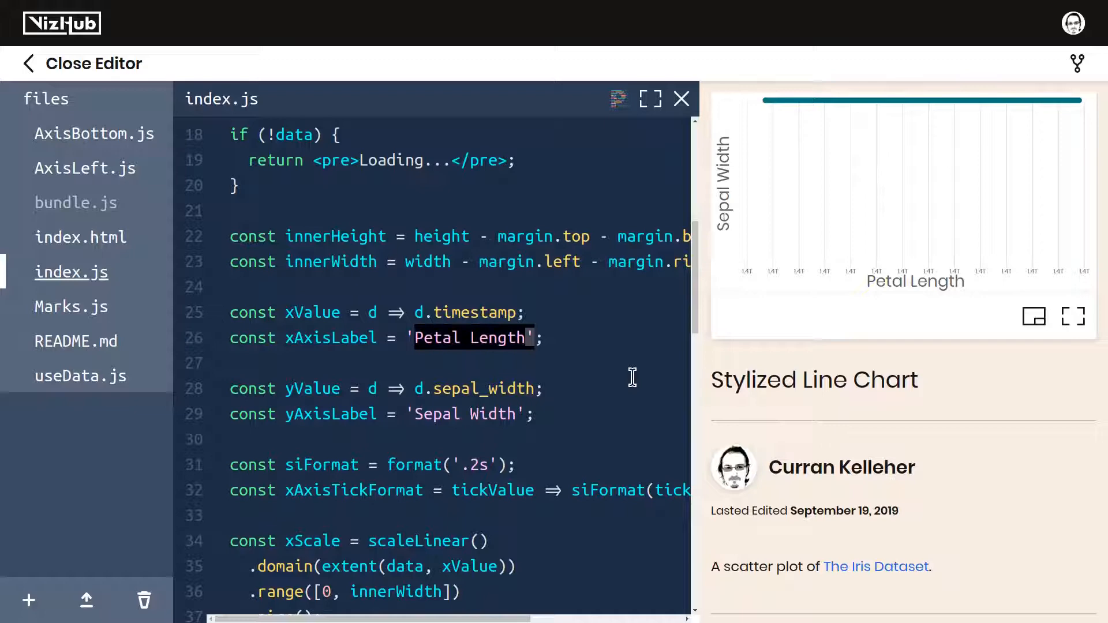
type("Time")
left_click(460, 390)
type("temperature")
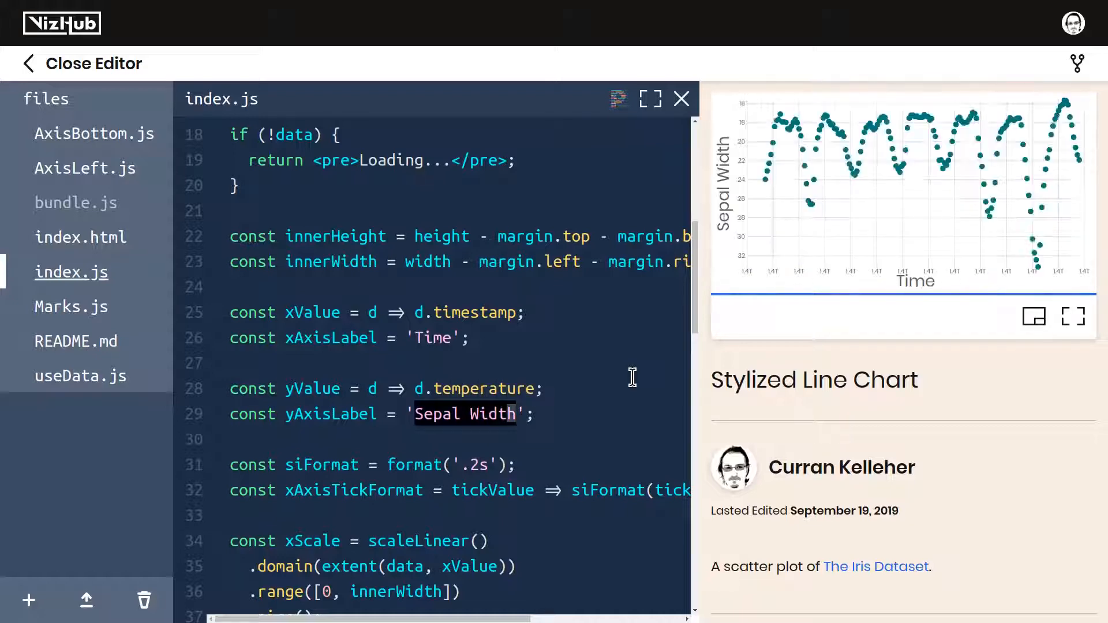
Step: Set yValue to d.temperature with yAxisLabel 'Temperature' and view the chart full size
type("T")
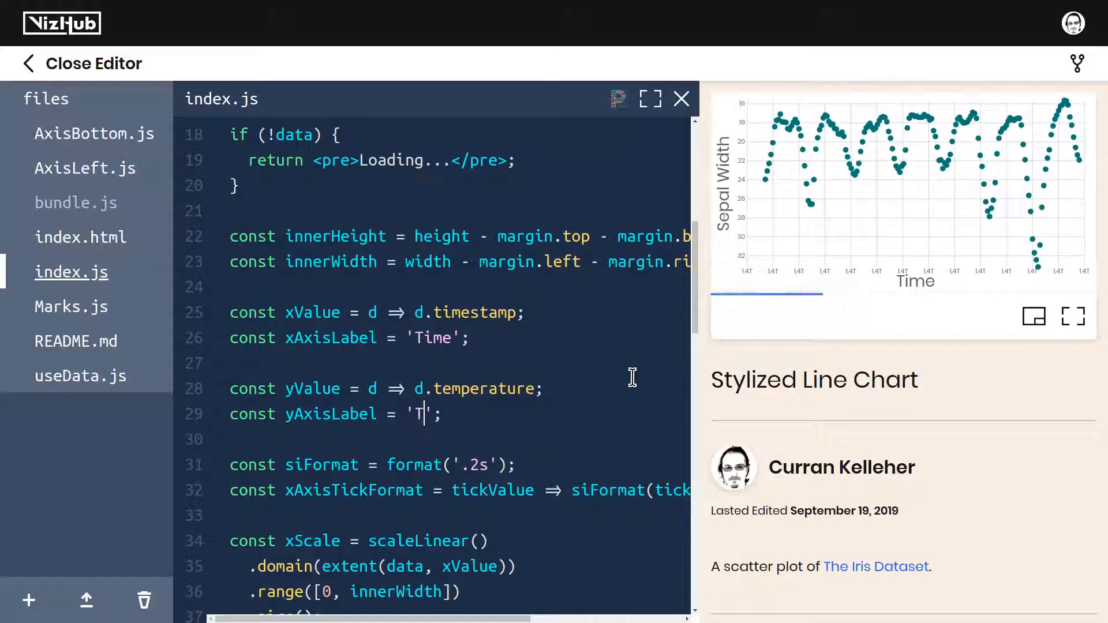
type("emperatur")
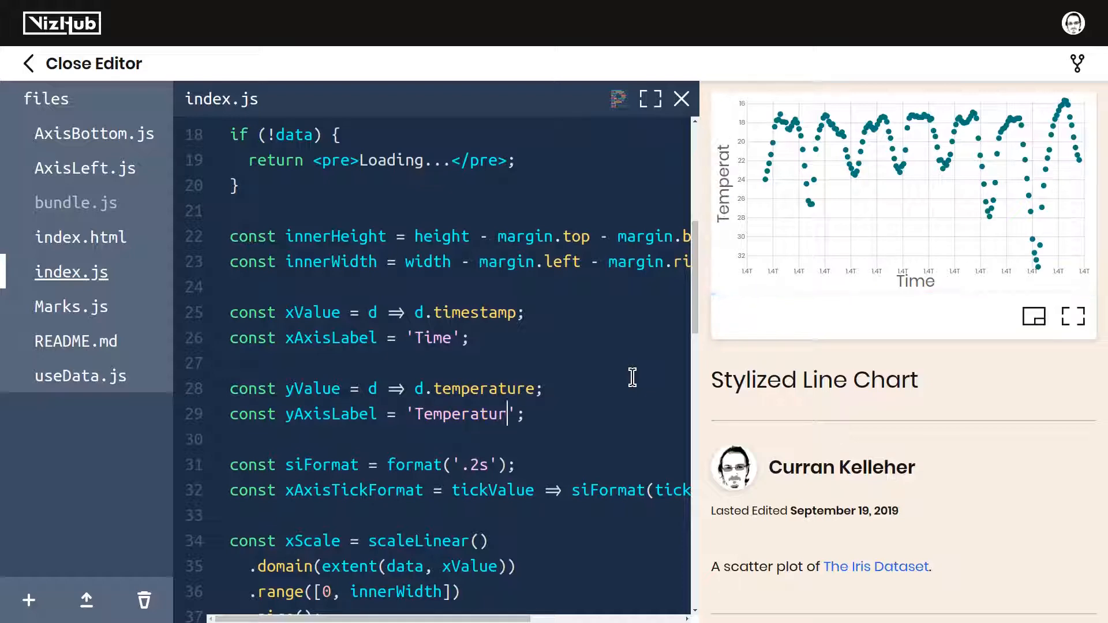
type("e")
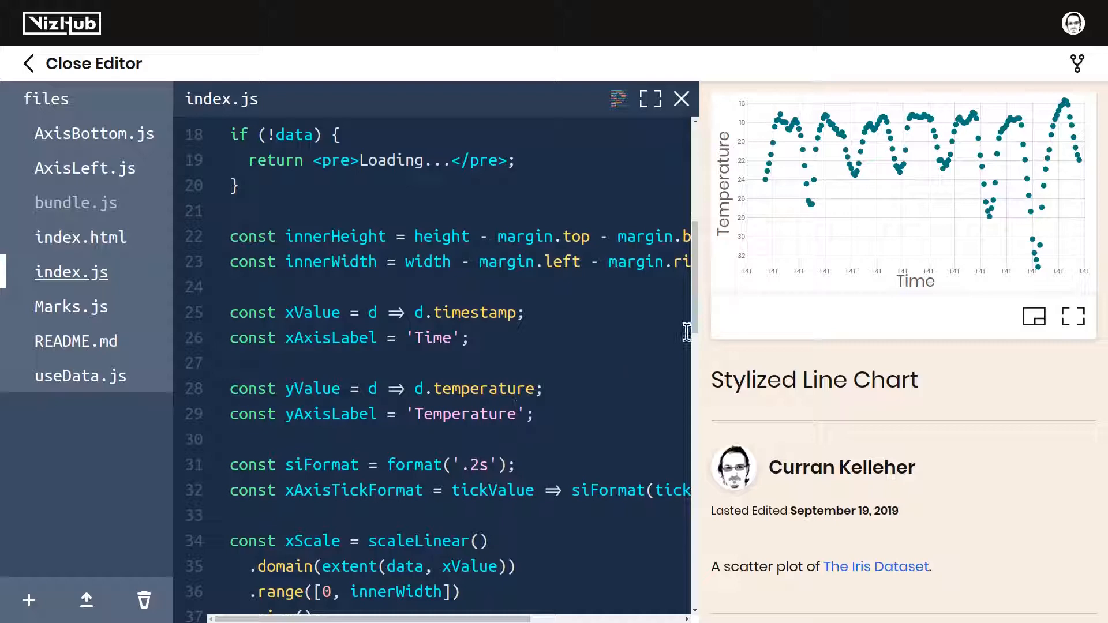
mouse_move(767, 187)
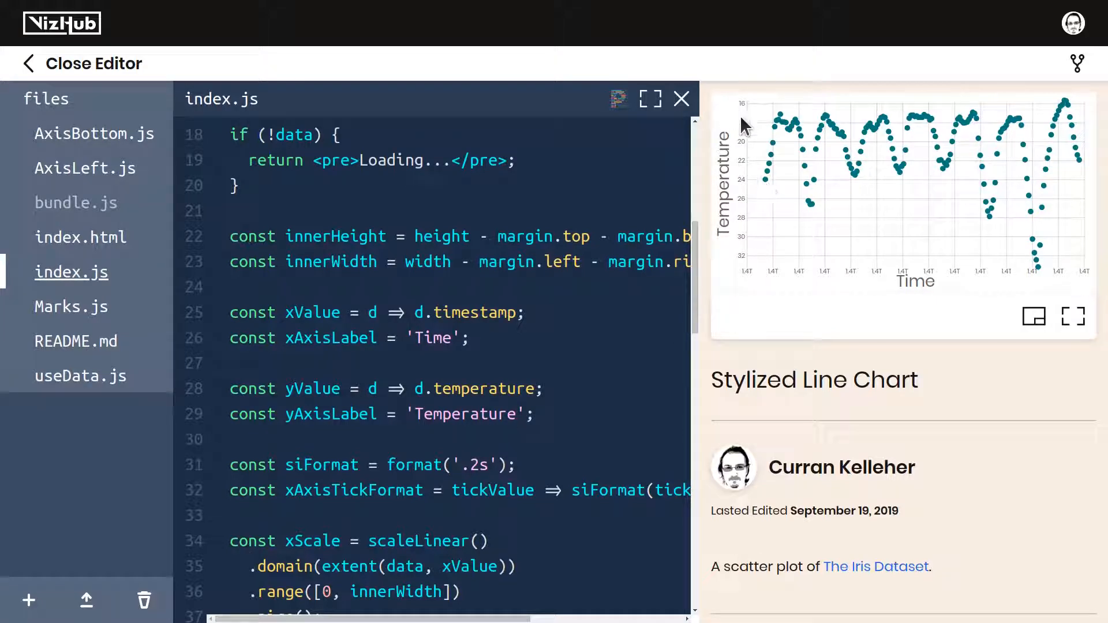
left_click(1074, 317)
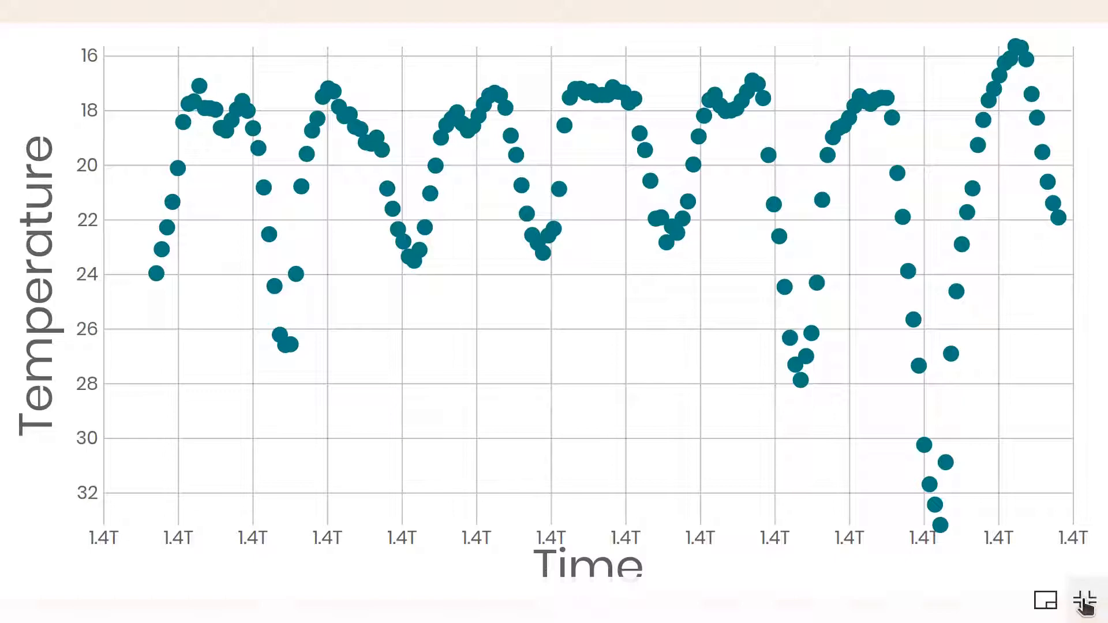
Step: Change the yScale range to [innerHeight, 0] and view the flipped chart full size
left_click(1085, 602)
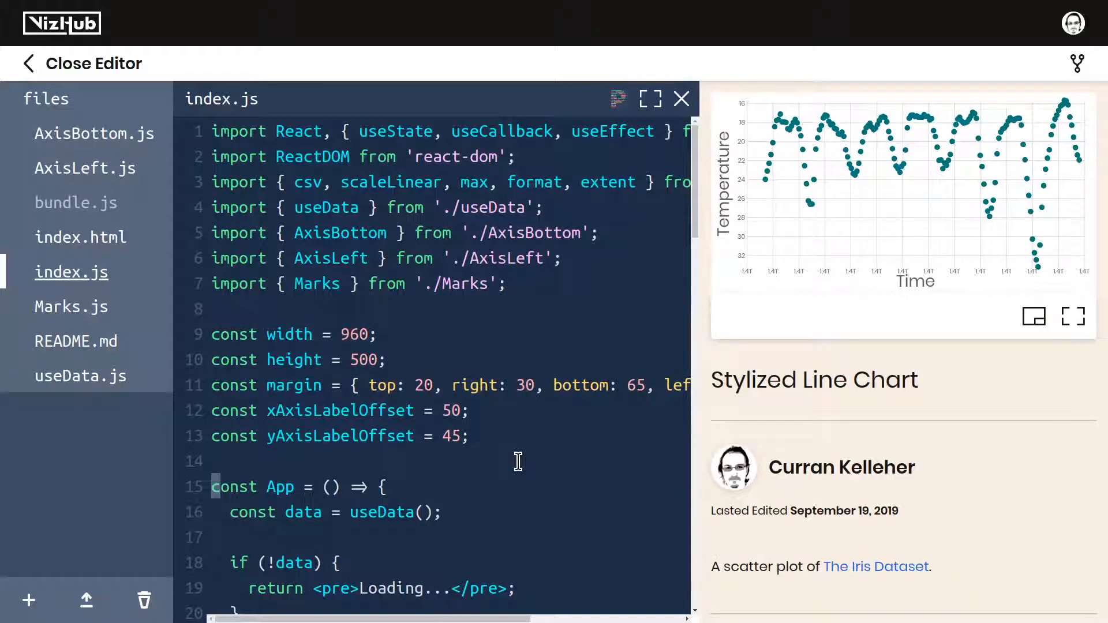
scroll("down", 3)
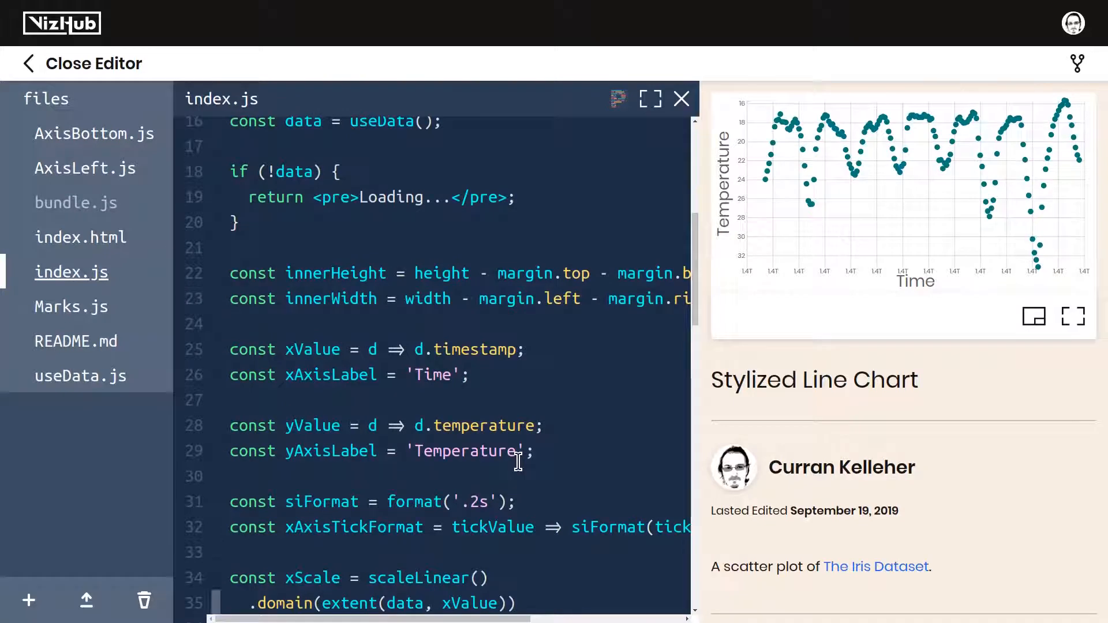
scroll("down", 3)
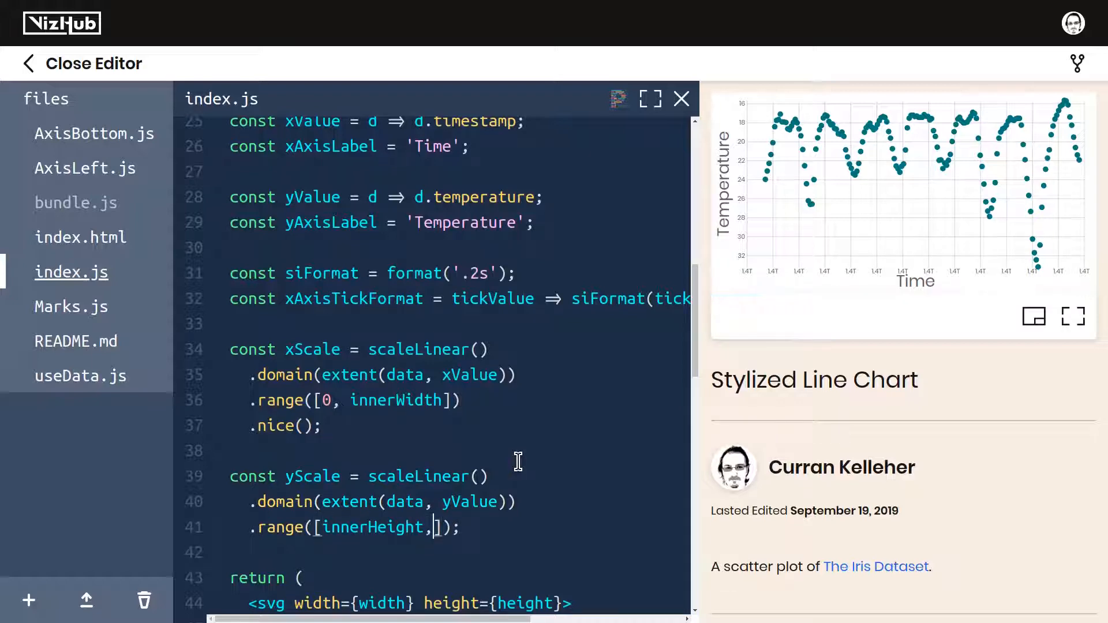
type("0")
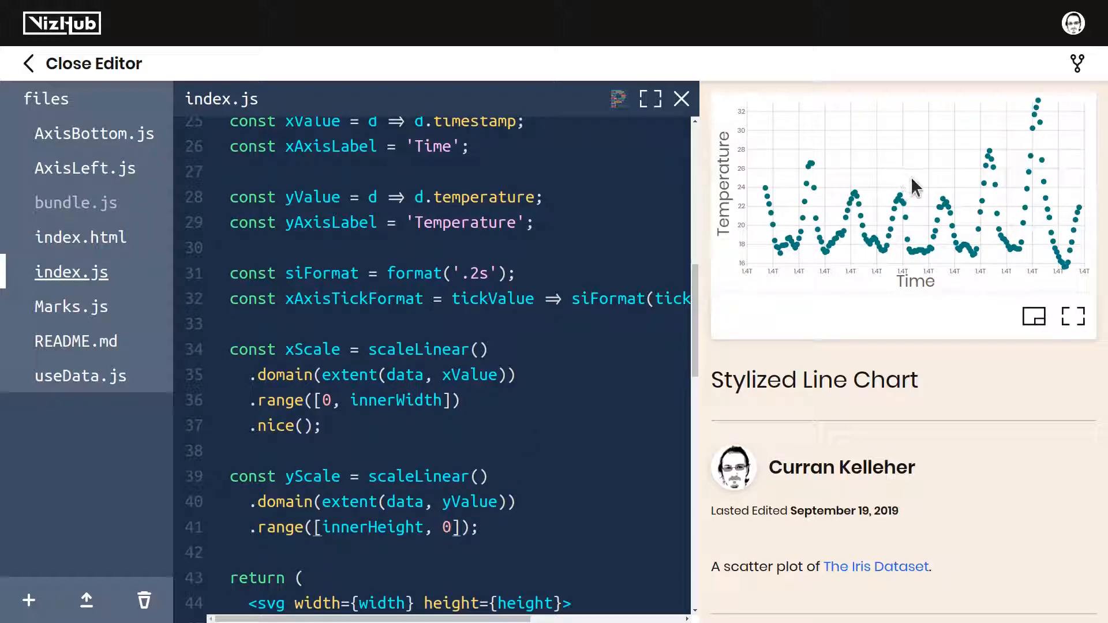
left_click(1073, 316)
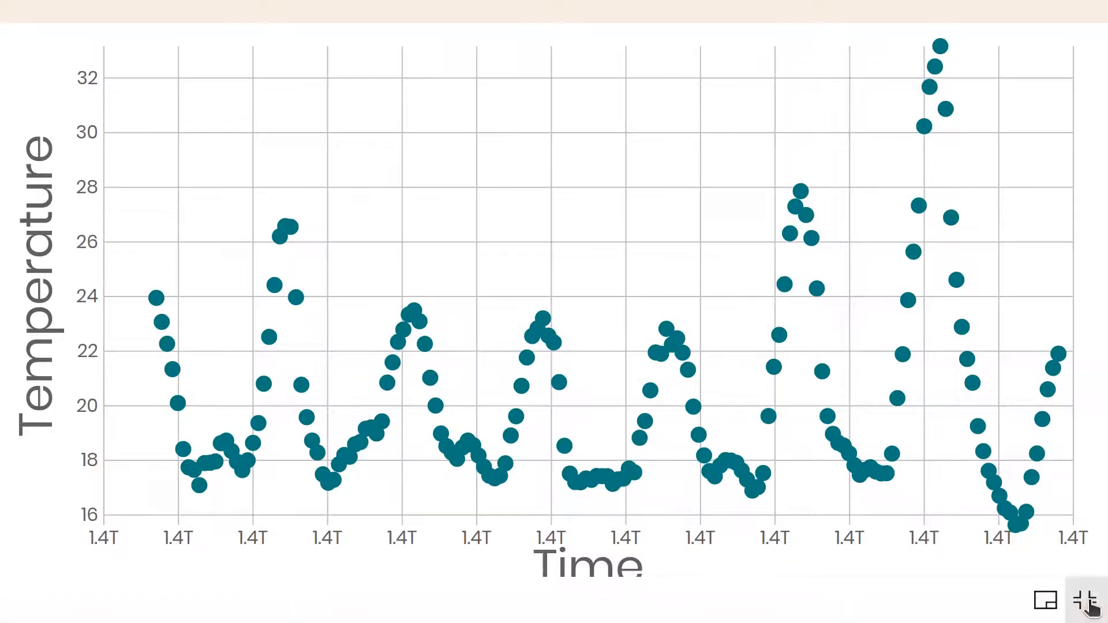
Step: Import scaleTime from d3 and use it in place of scaleLinear for the x scale
left_click(1083, 599)
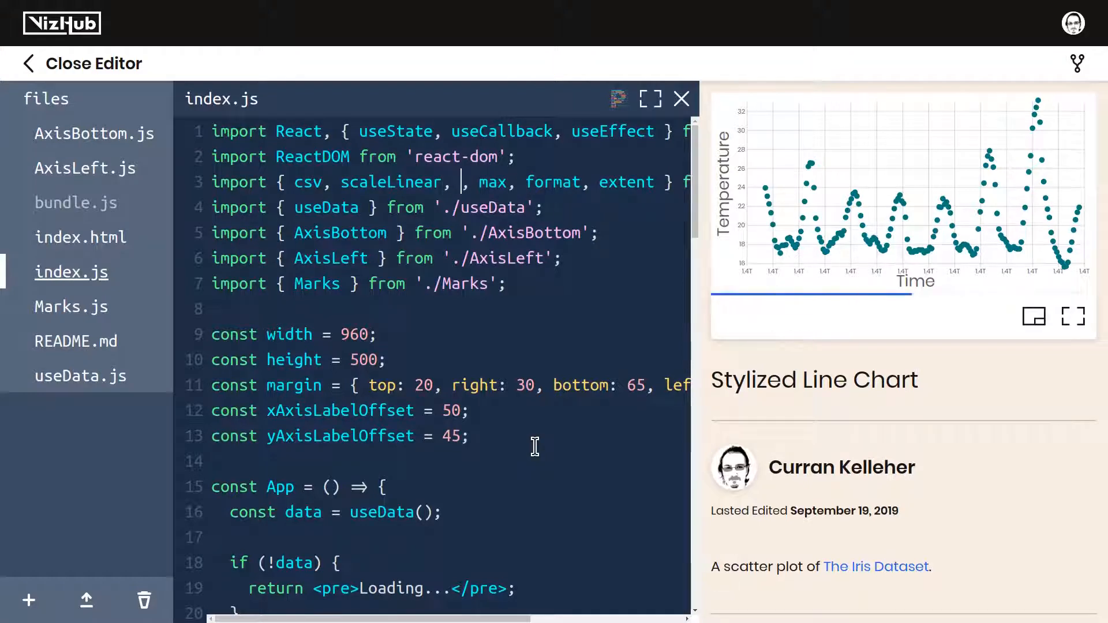
type("scale")
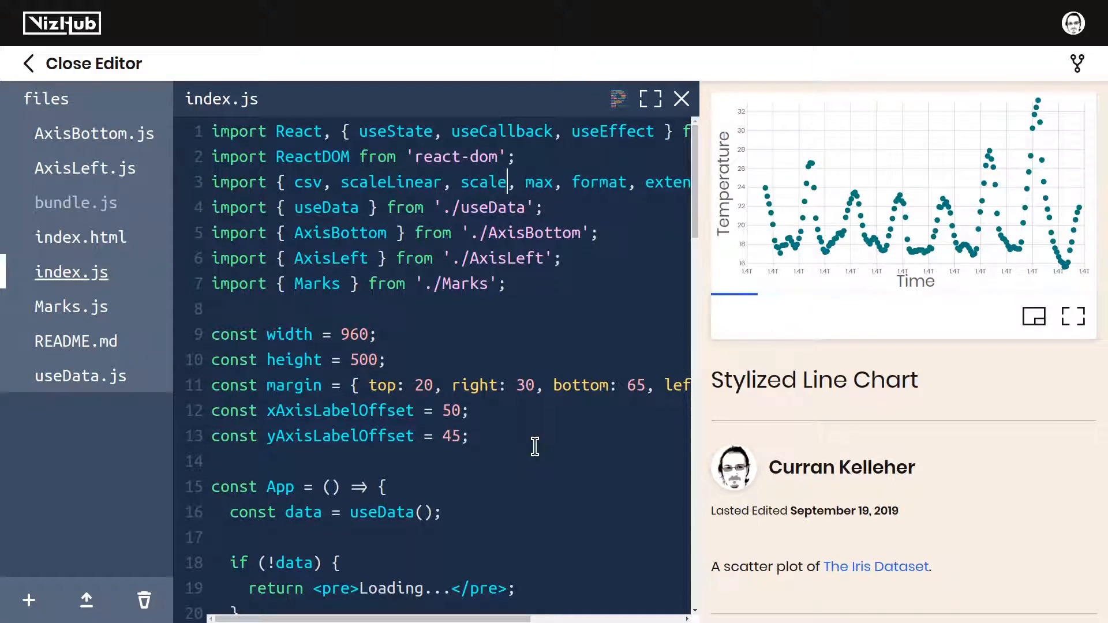
type("Time")
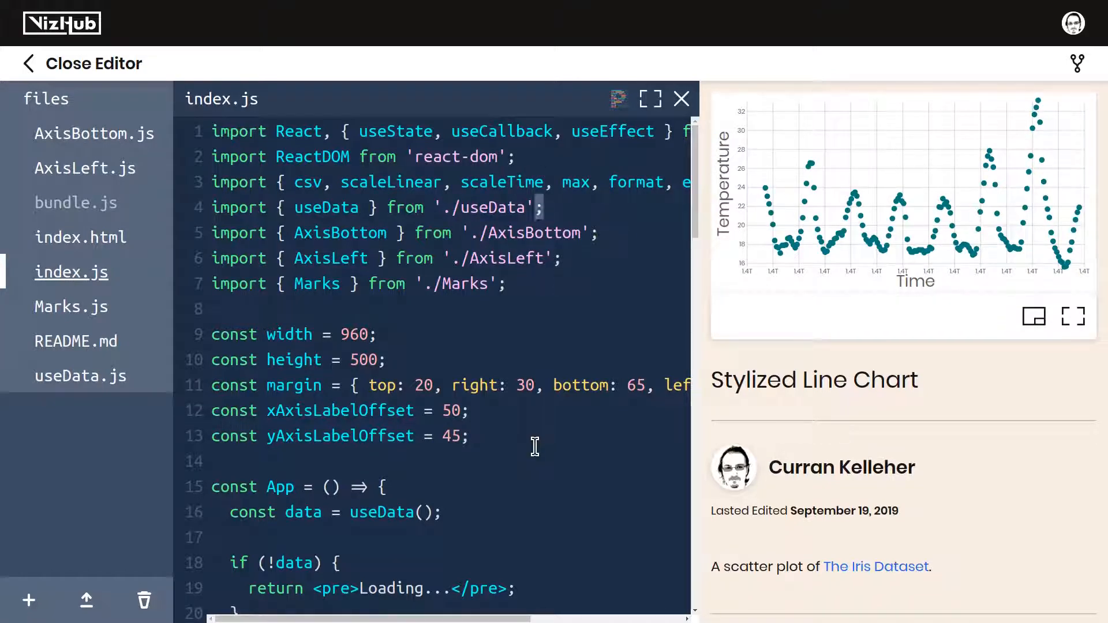
scroll("down", 3)
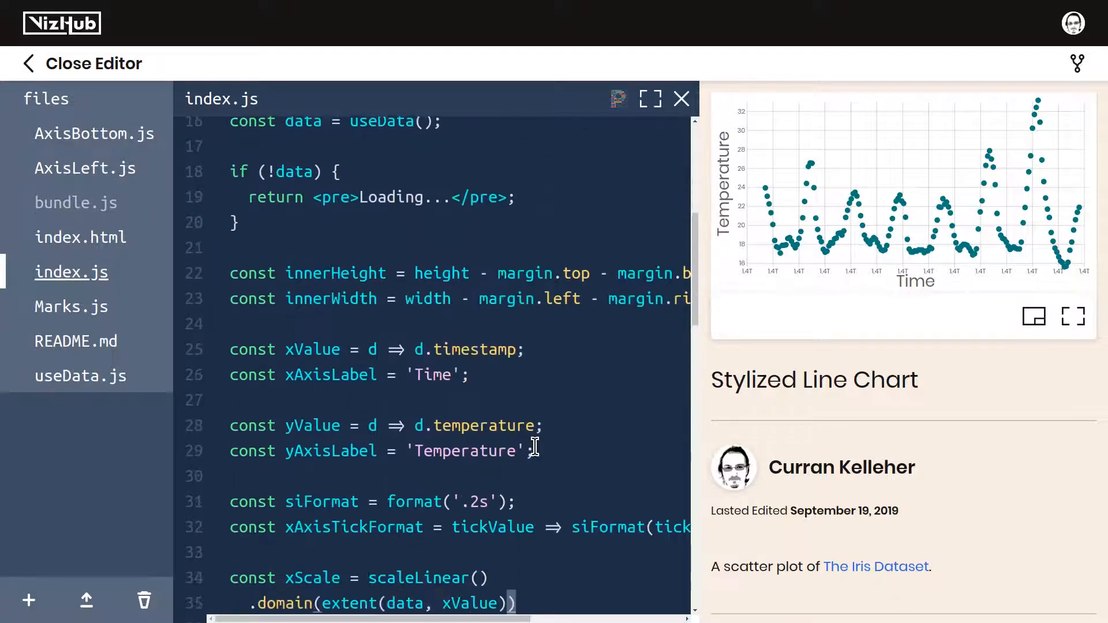
scroll("down", 3)
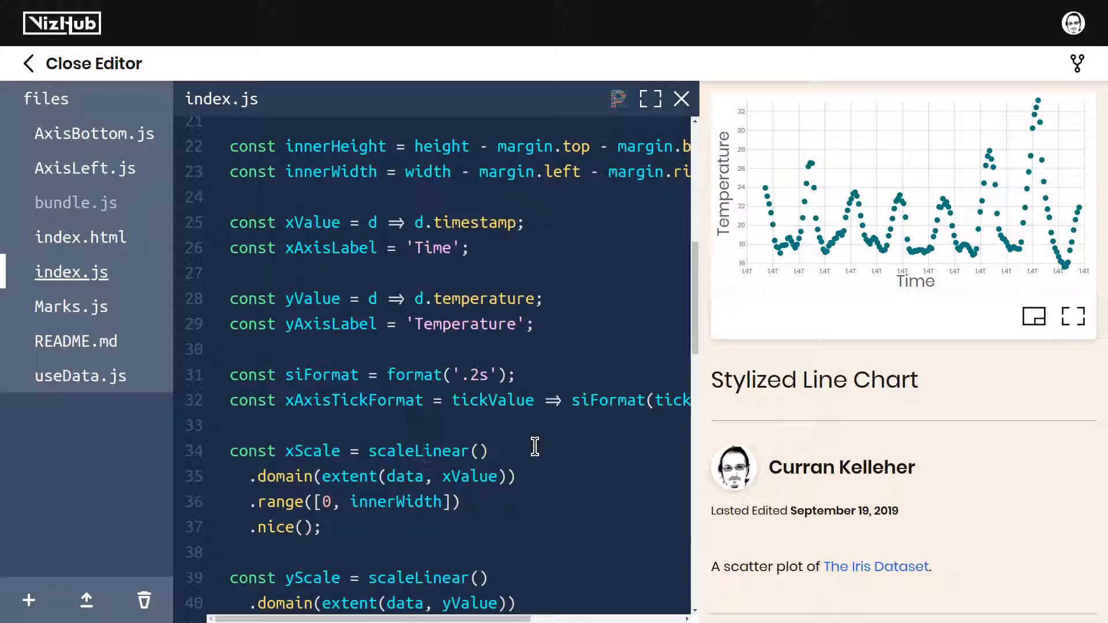
double_click(440, 451)
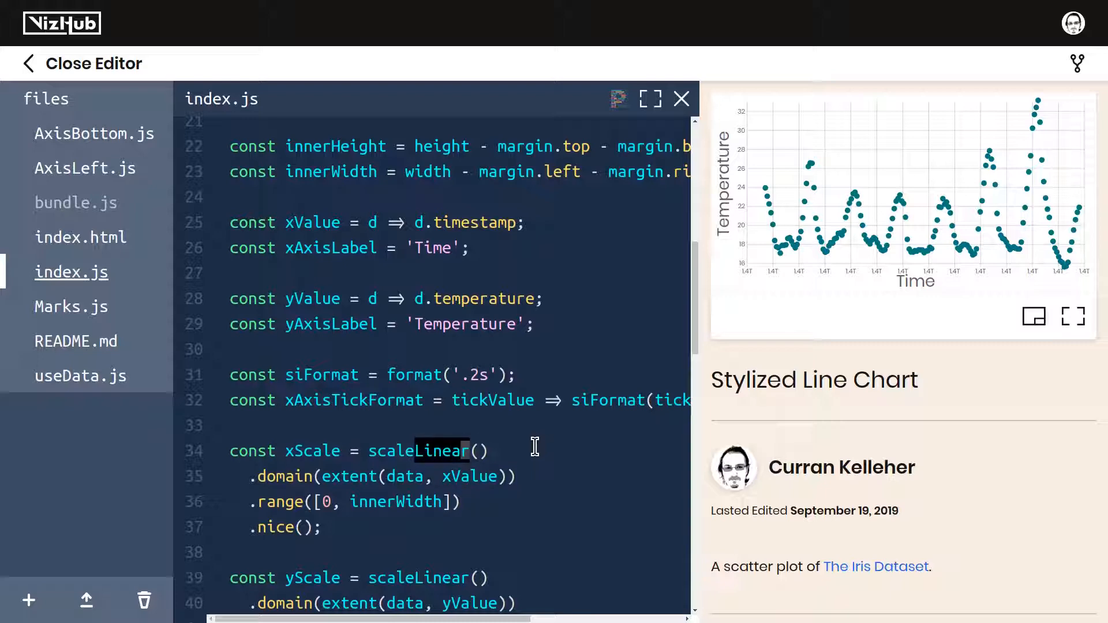
type("scaleTime, max, format, e")
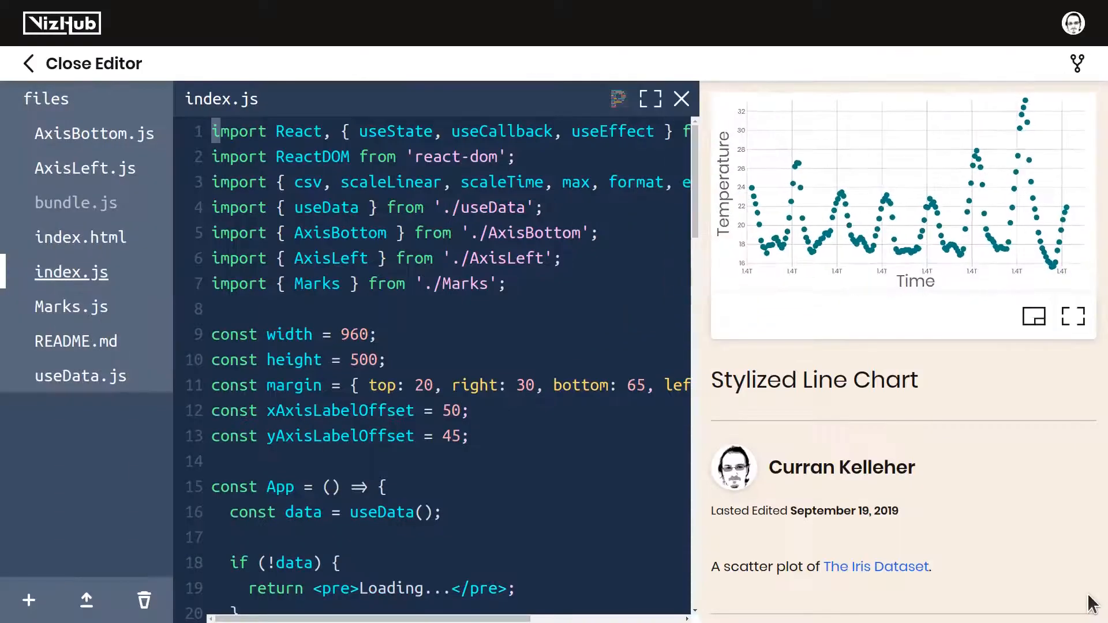
mouse_move(103, 139)
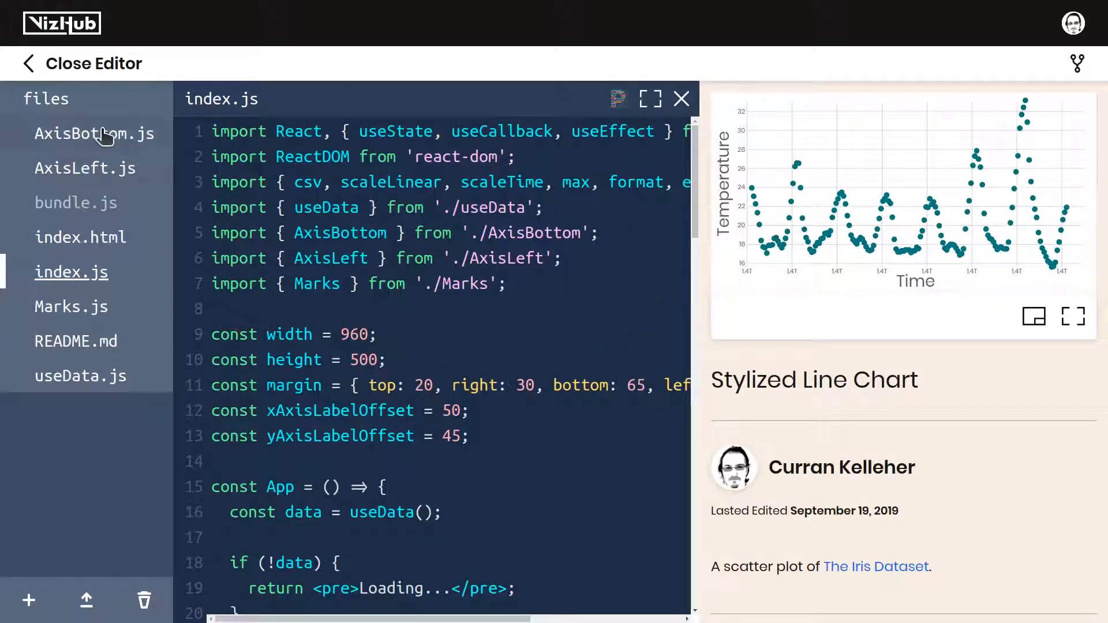
Step: Check AxisBottom.js, then show the xAxisTickFormat lines in index.js with the editor at full width
left_click(95, 134)
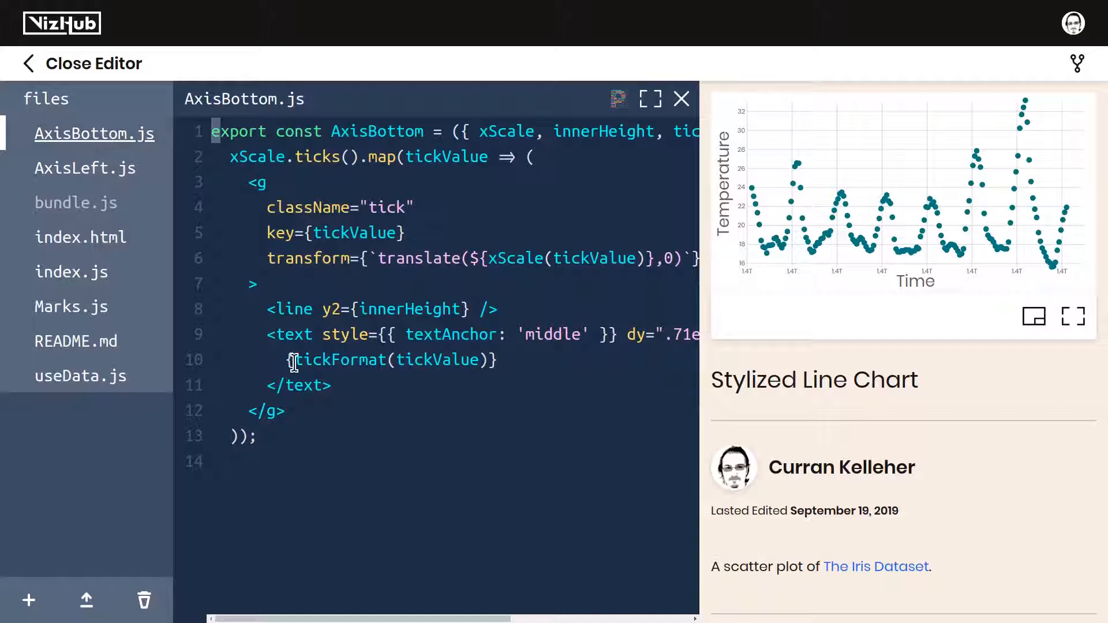
left_click_drag(290, 360, 495, 360)
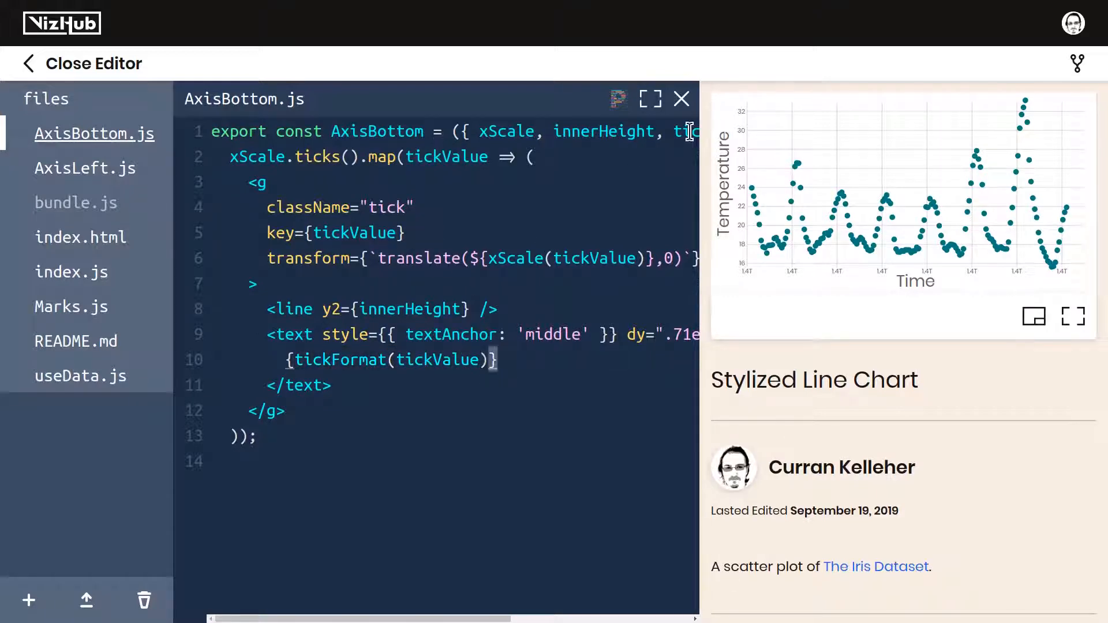
left_click(72, 271)
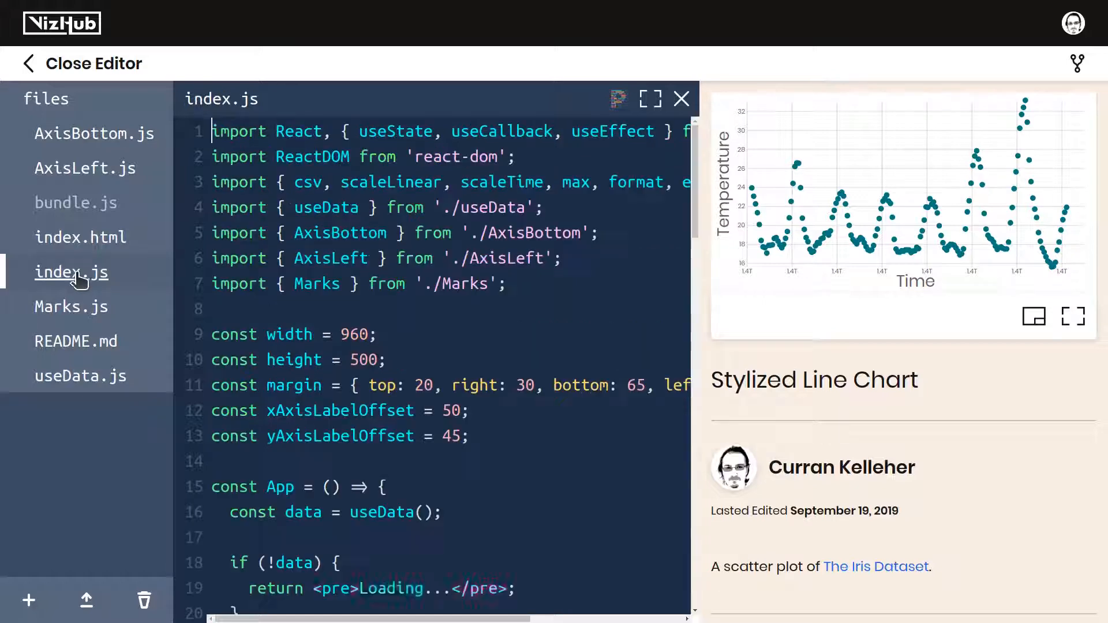
scroll("down", 3)
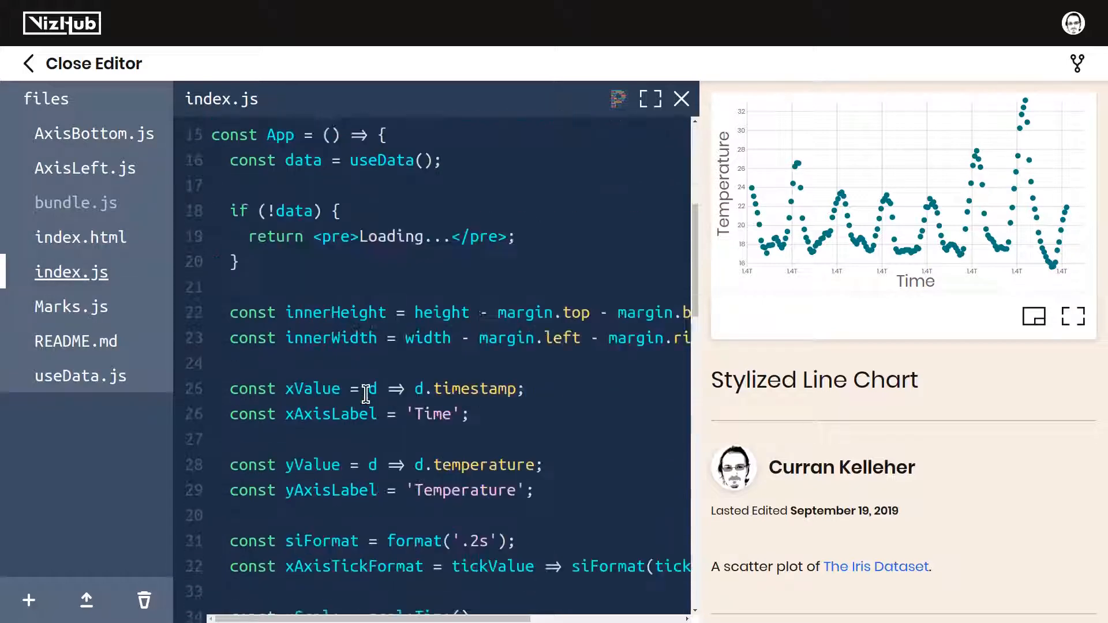
scroll("down", 3)
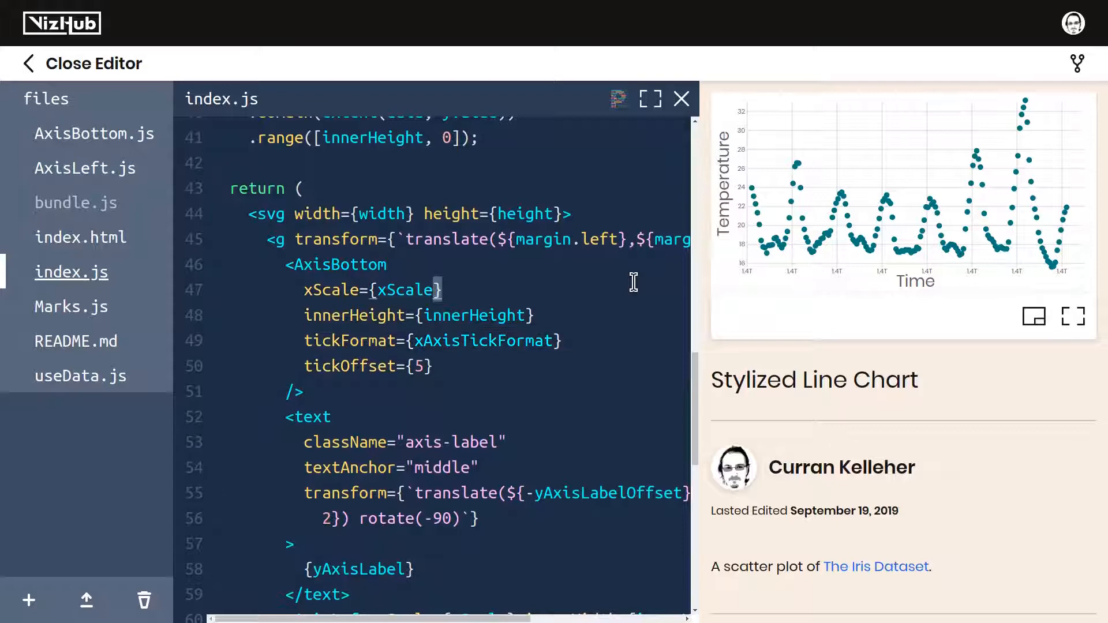
left_click(651, 99)
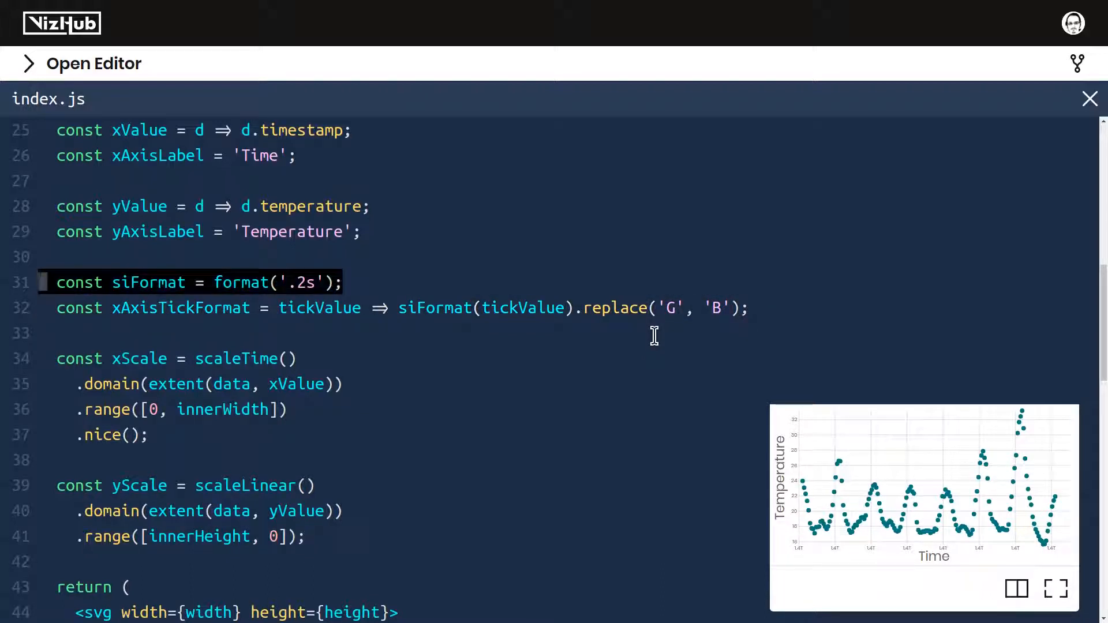
type("D")
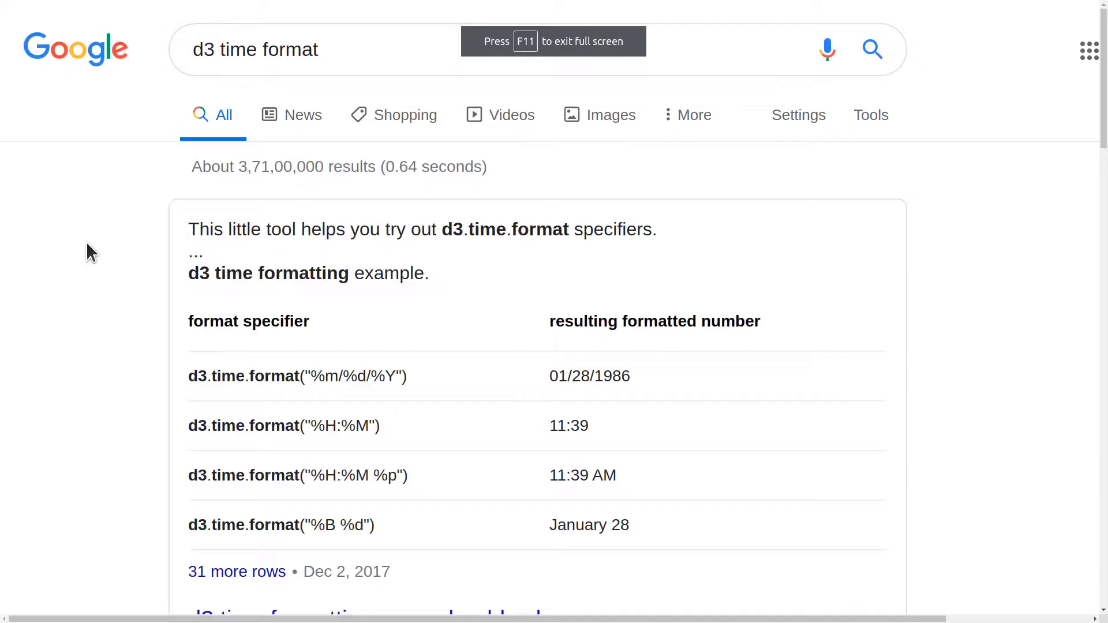
Step: Read the d3-time-format docs for timeFormat and the %a specifier, and import timeFormat instead of format
scroll("down", 3)
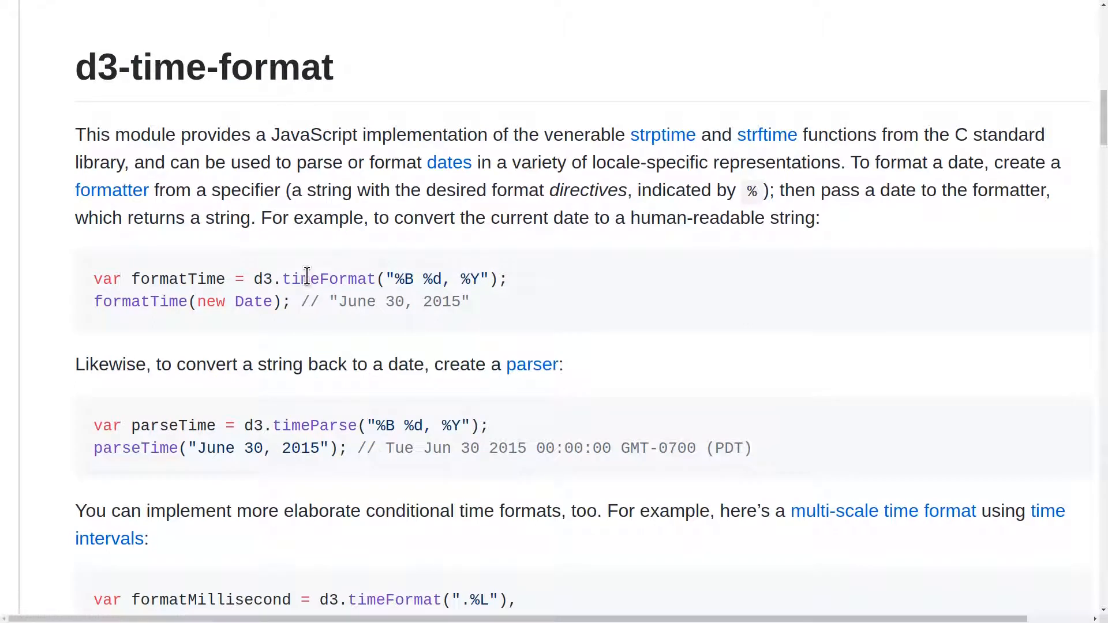
double_click(327, 280)
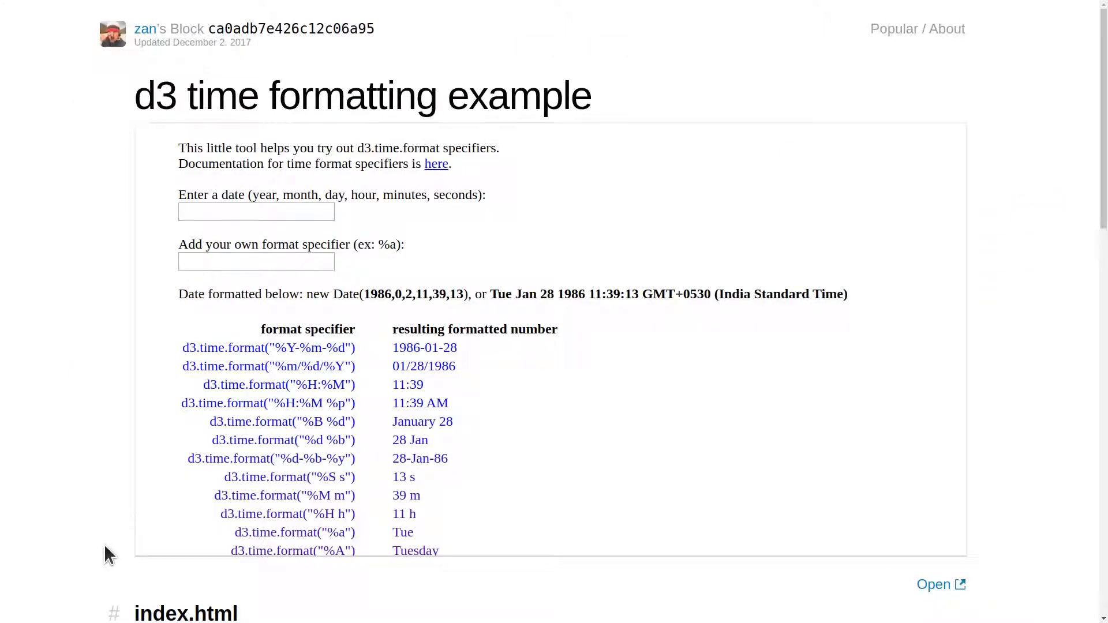
left_click(256, 212)
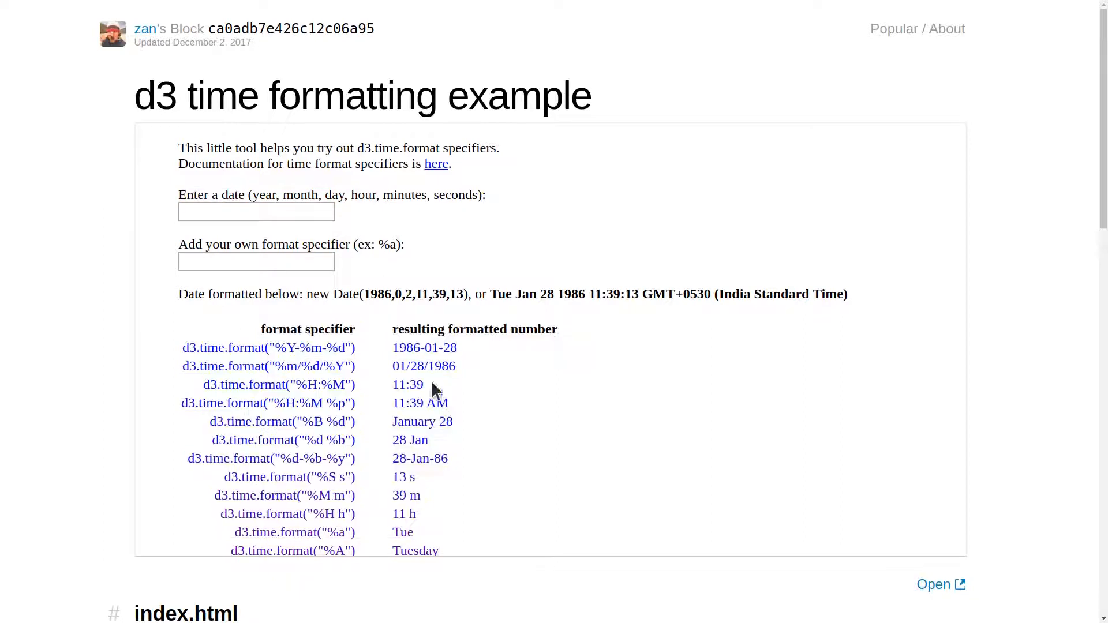
mouse_move(431, 487)
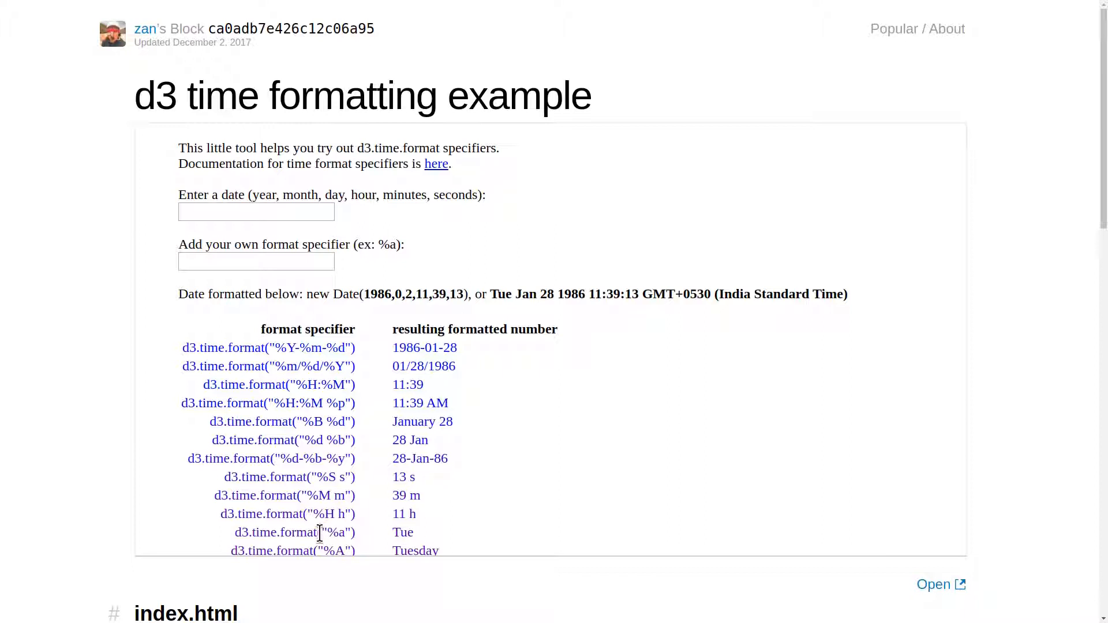
double_click(336, 533)
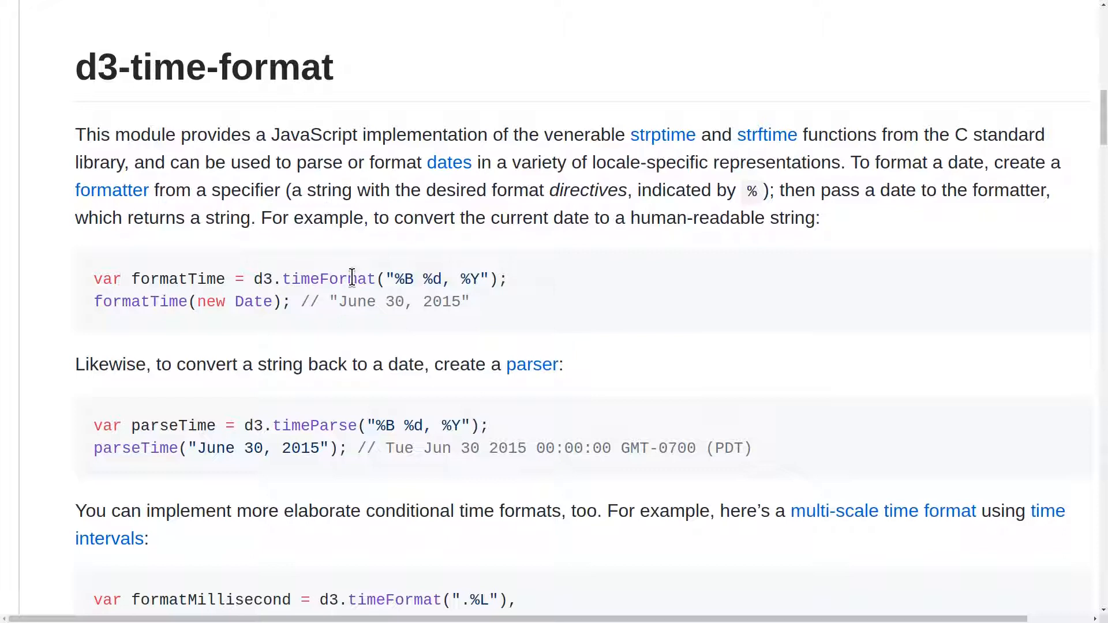
double_click(328, 278)
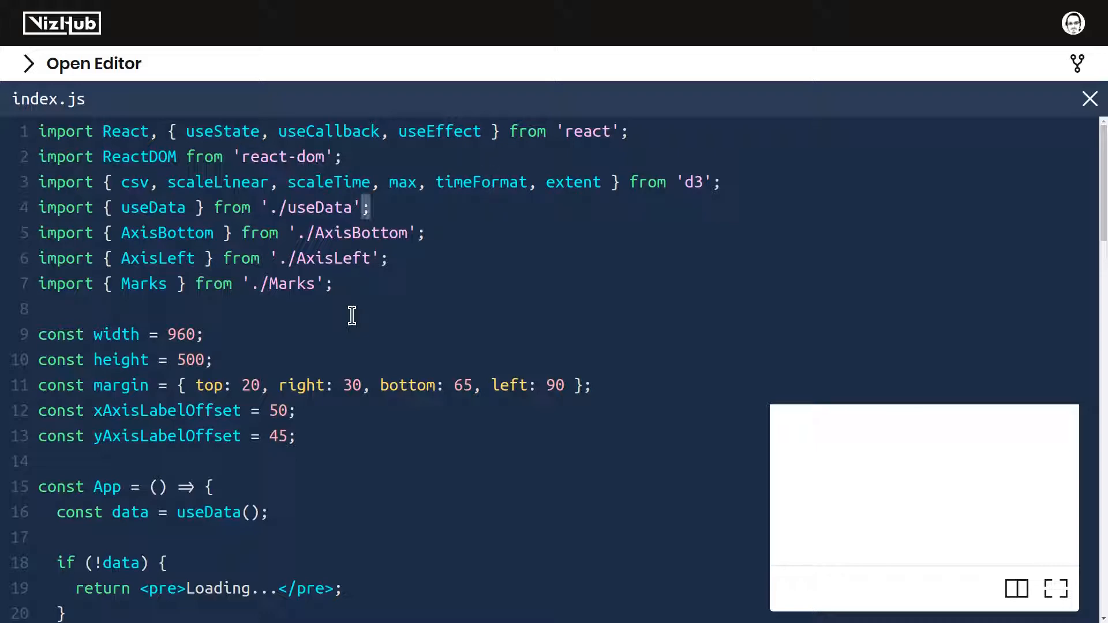
Step: Replace the siFormat tick formatter with timeFormat('%a') and check the weekday labels fullscreen
scroll("down", 3)
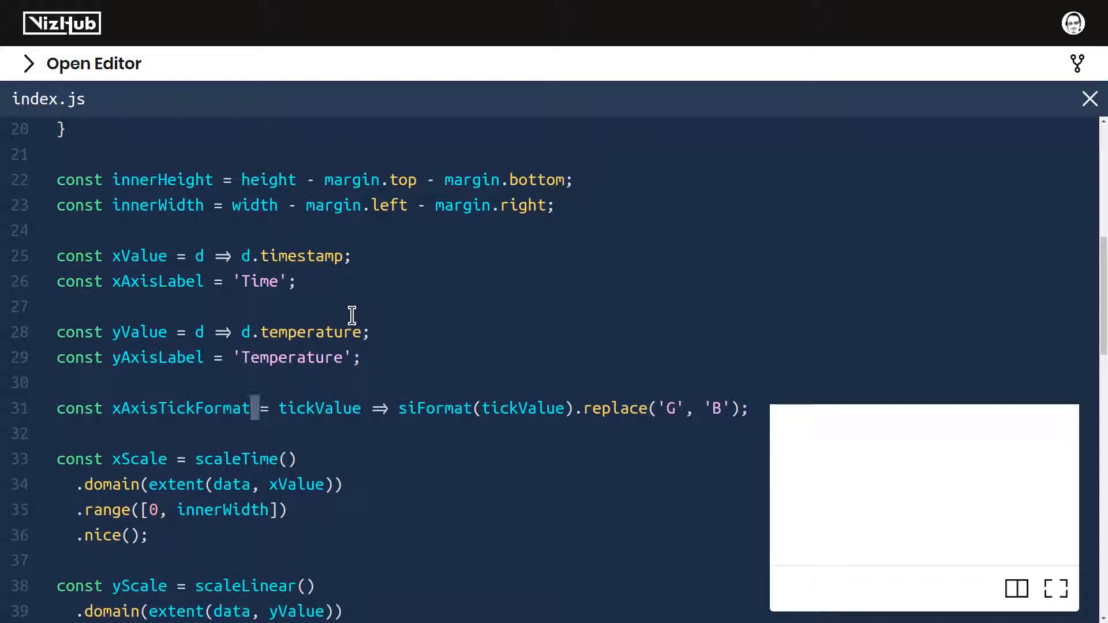
key("Delete")
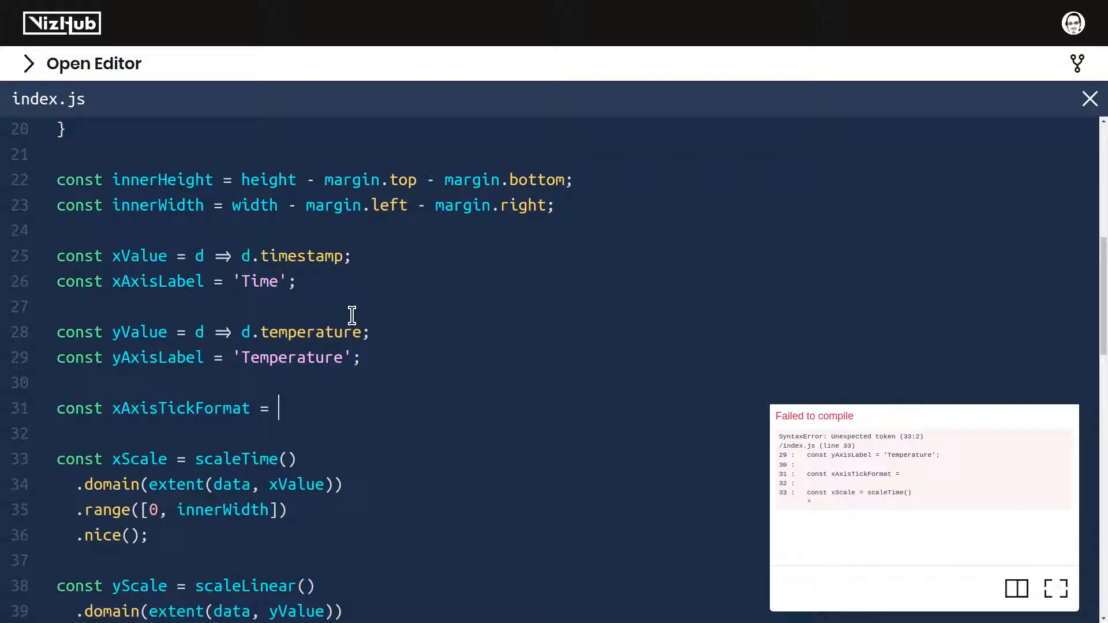
type("timeF")
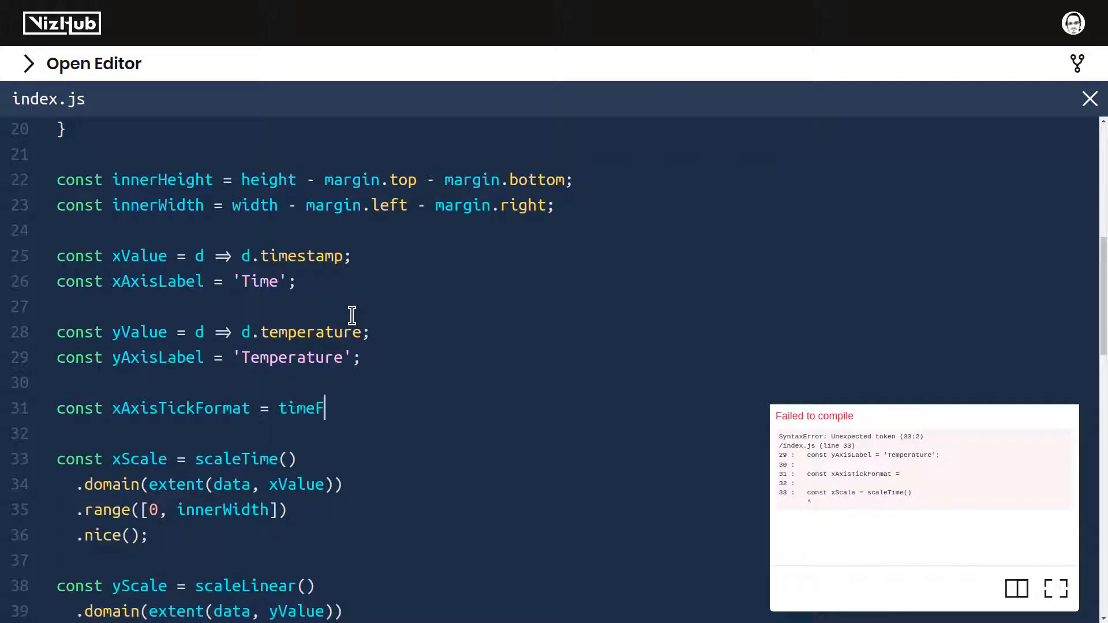
type("ormat();")
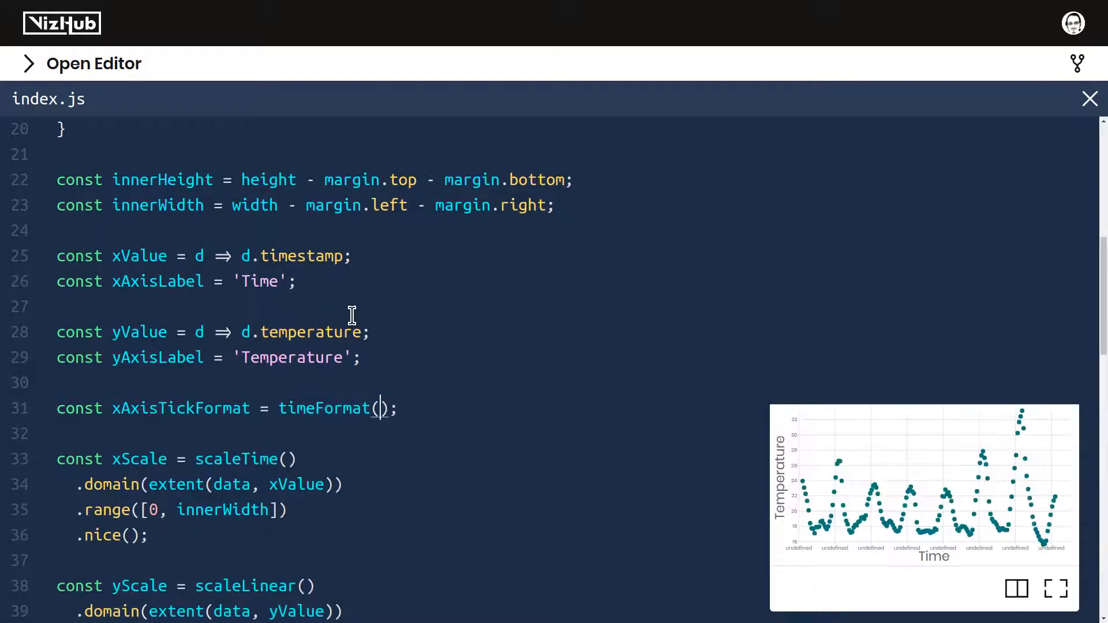
type("\"%a\"")
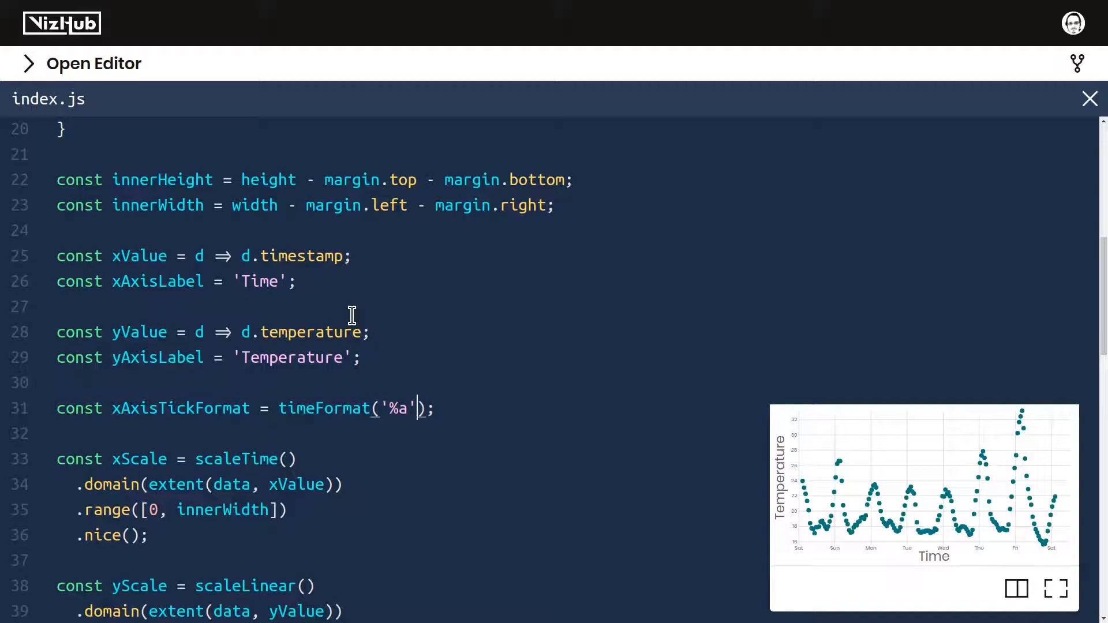
left_click(1054, 590)
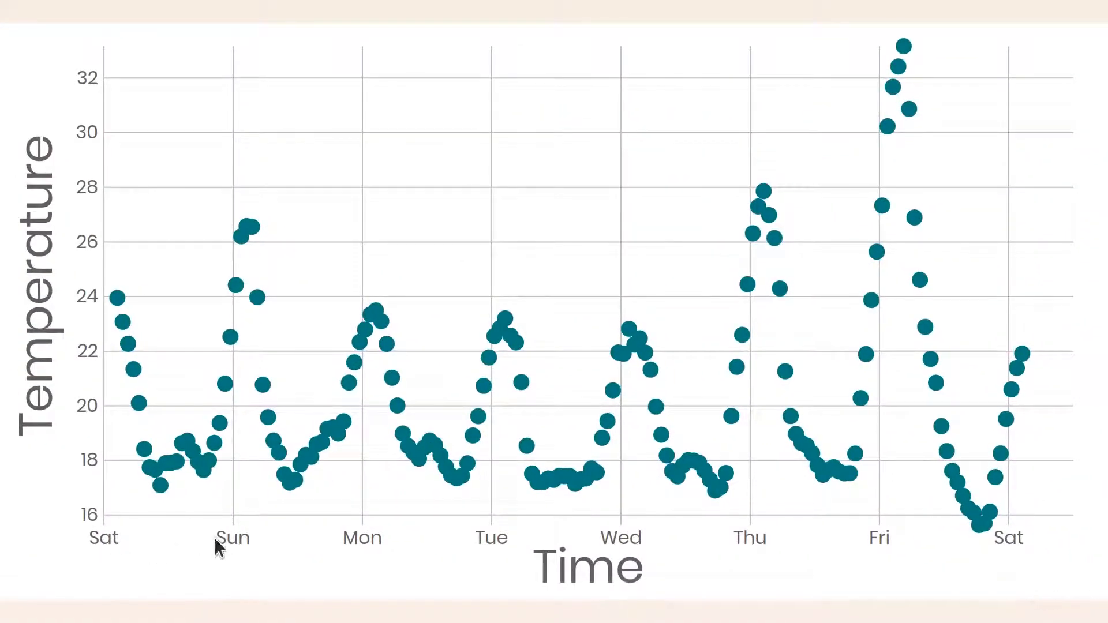
mouse_move(944, 541)
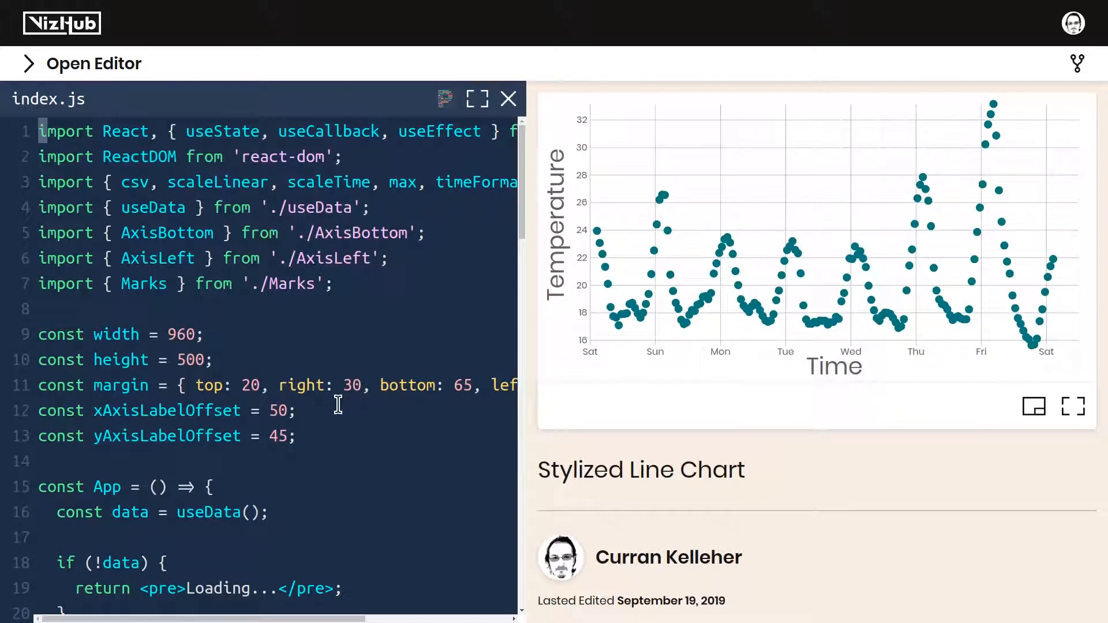
Step: Change the index.html <title> to 'Working with Time', then switch to README.md
left_click(92, 64)
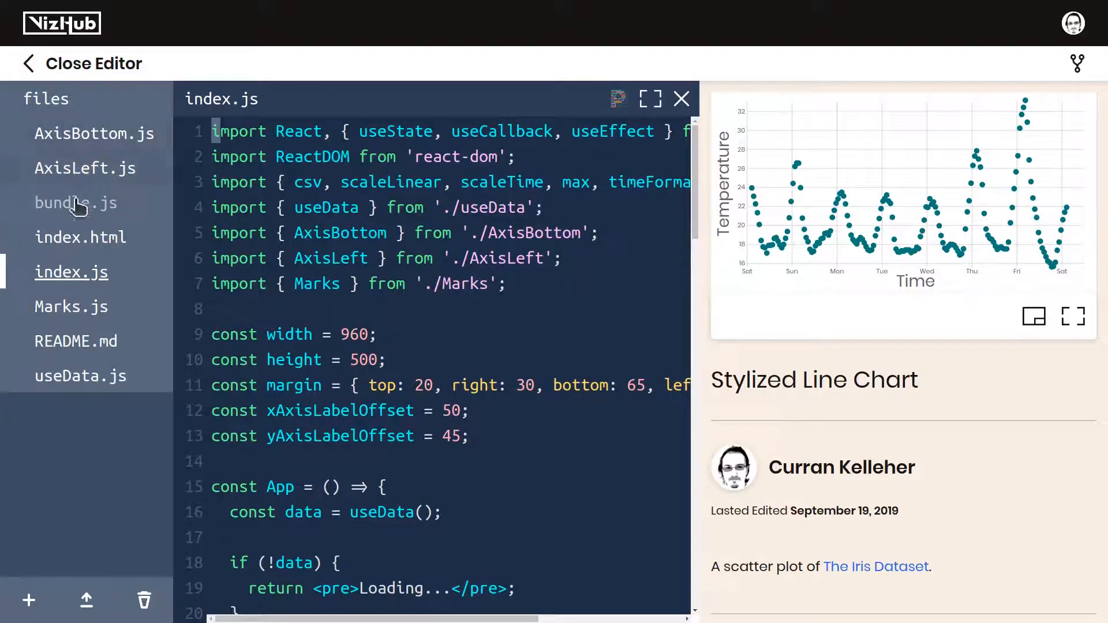
left_click(81, 238)
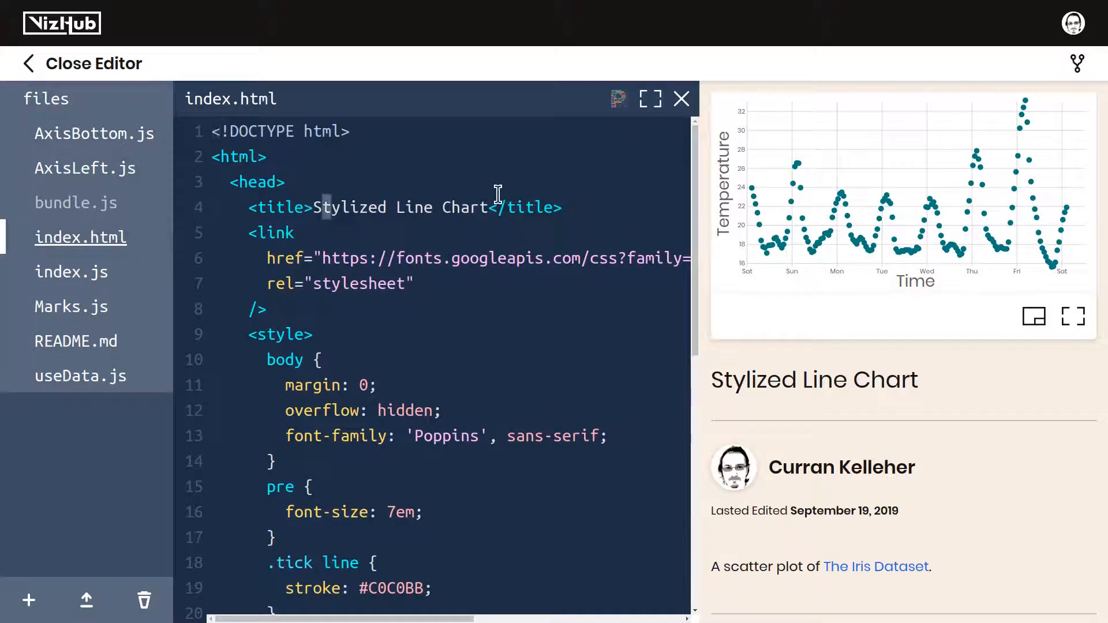
type("Working with T")
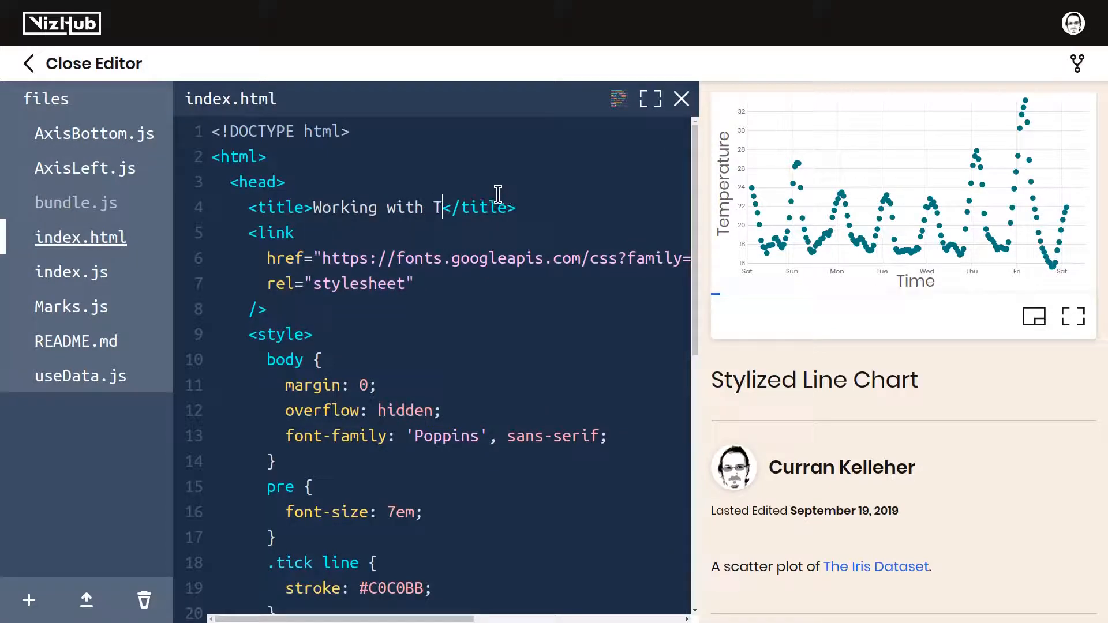
type("ime")
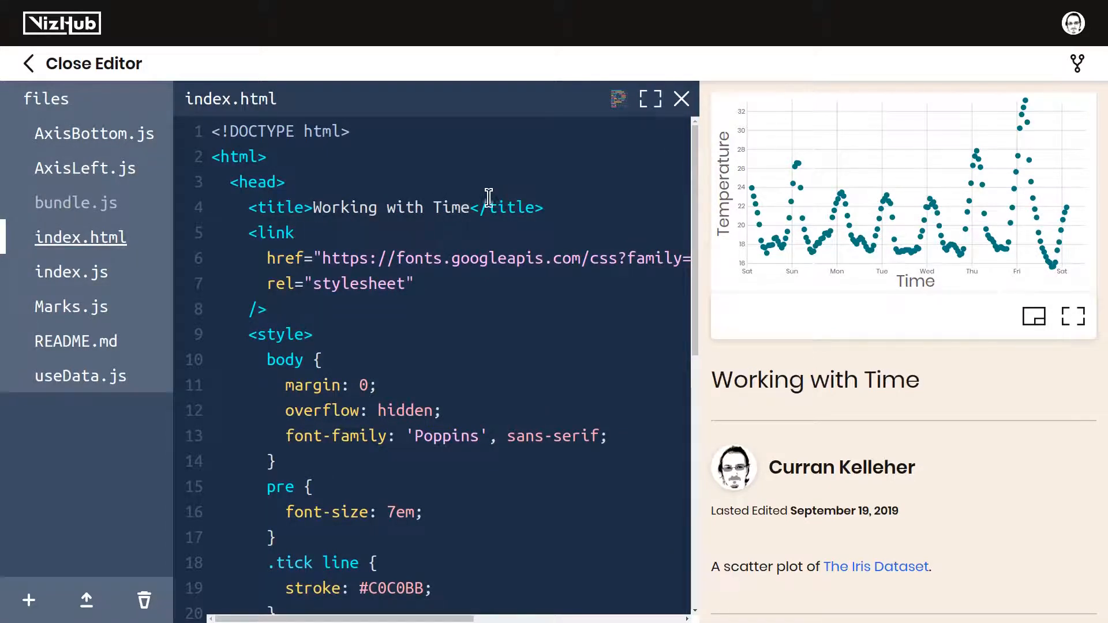
left_click(77, 340)
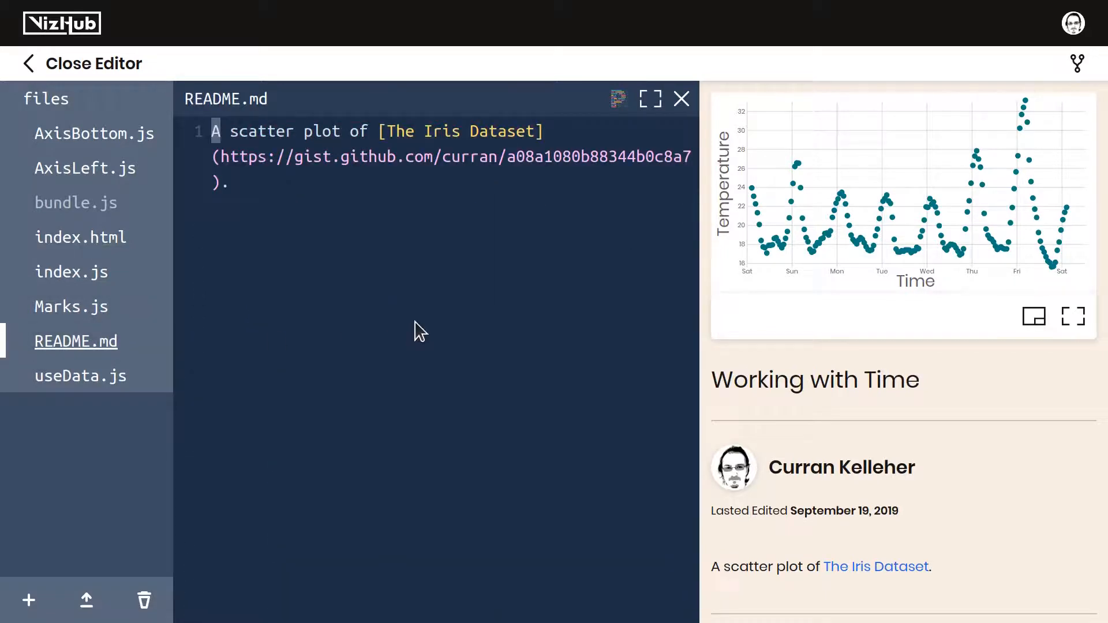